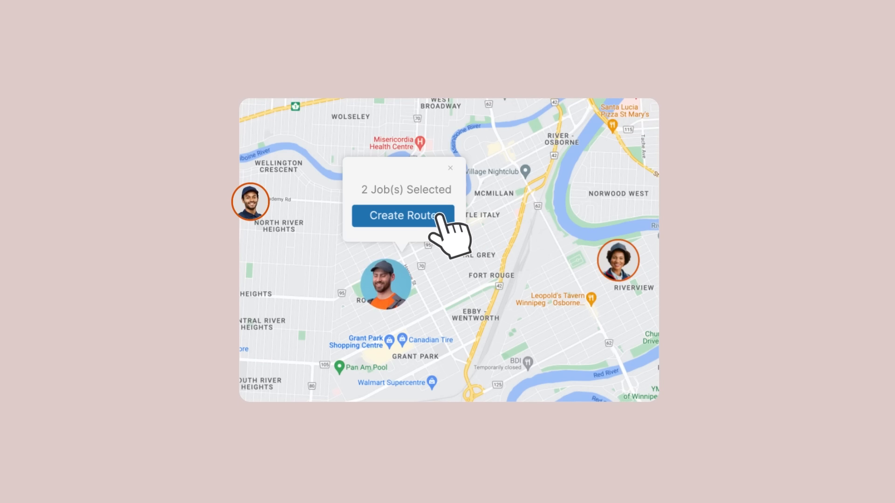
# Show the Zendesk Home ticket list, scrolled down to the newest tickets #75 and #76.
pyautogui.click(403, 215)
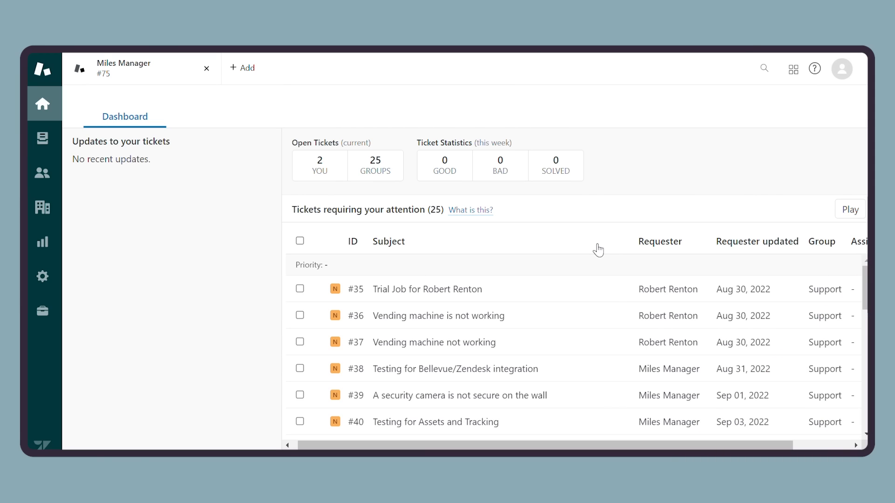
pyautogui.scroll(-3)
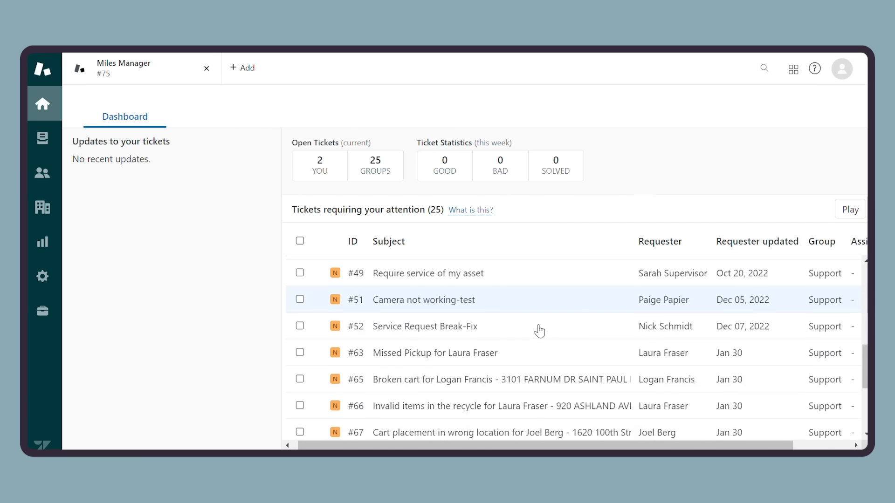
pyautogui.scroll(-3)
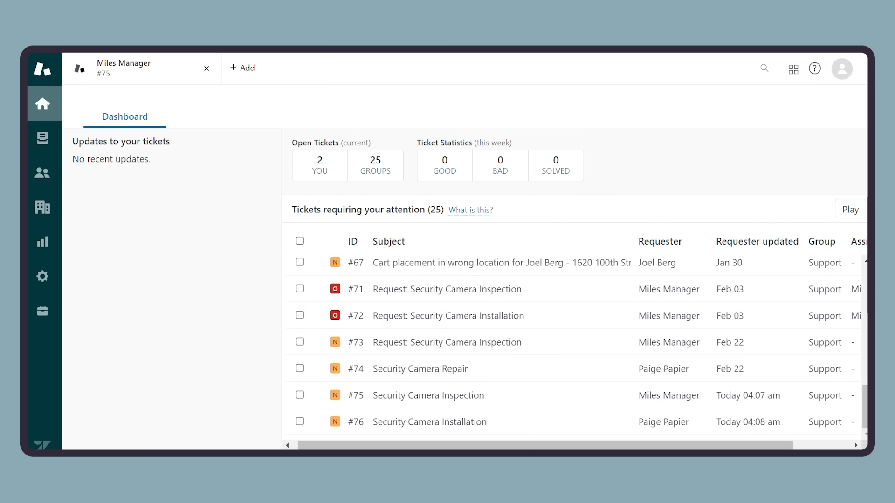
# Open ticket #75 'Security Camera Inspection' and start a new Zuper job for it.
pyautogui.click(427, 396)
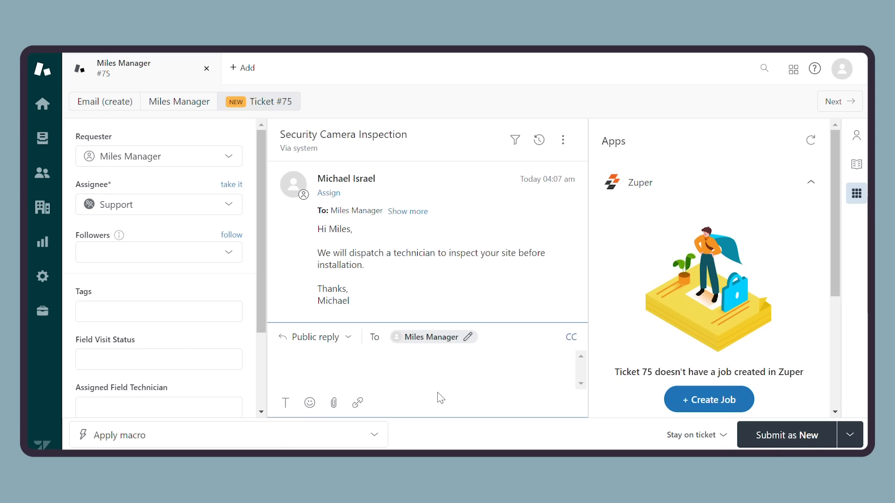
pyautogui.moveTo(679, 336)
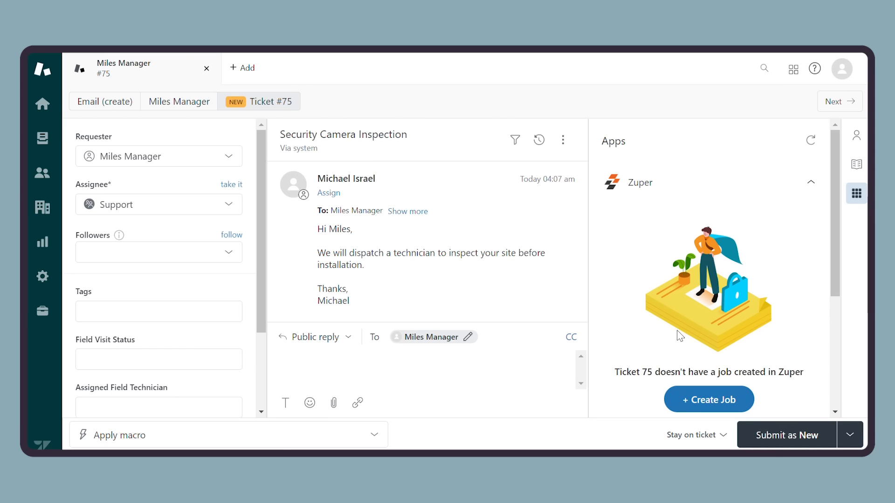
pyautogui.click(708, 398)
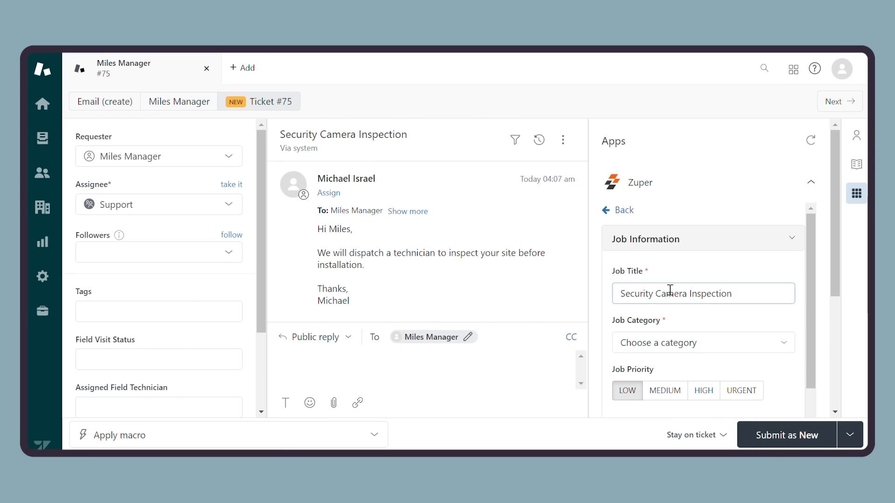
pyautogui.scroll(-3)
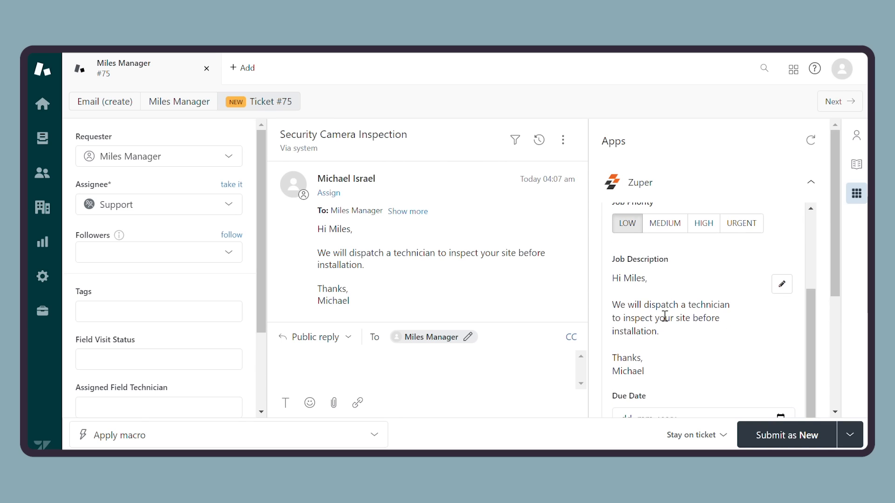
pyautogui.scroll(3)
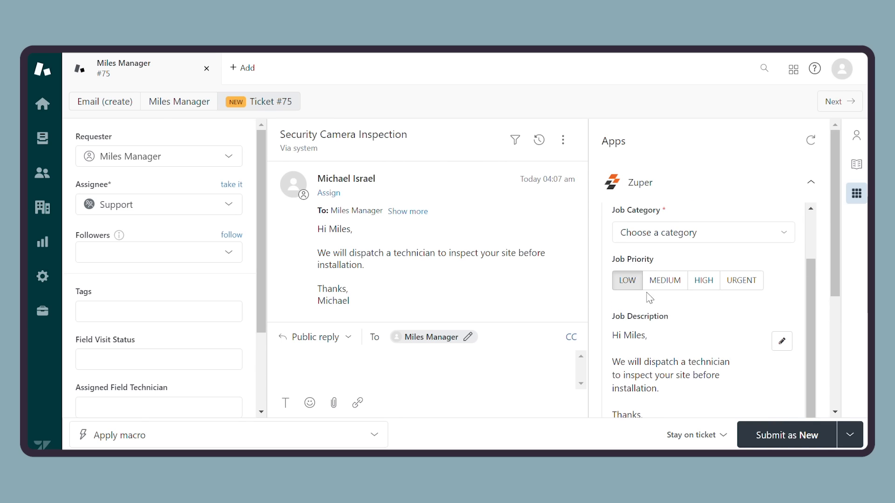
pyautogui.scroll(-3)
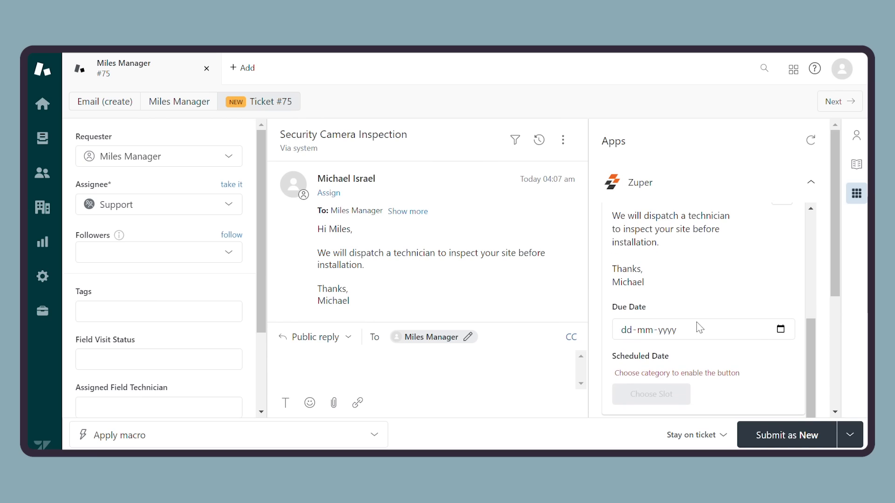
pyautogui.scroll(3)
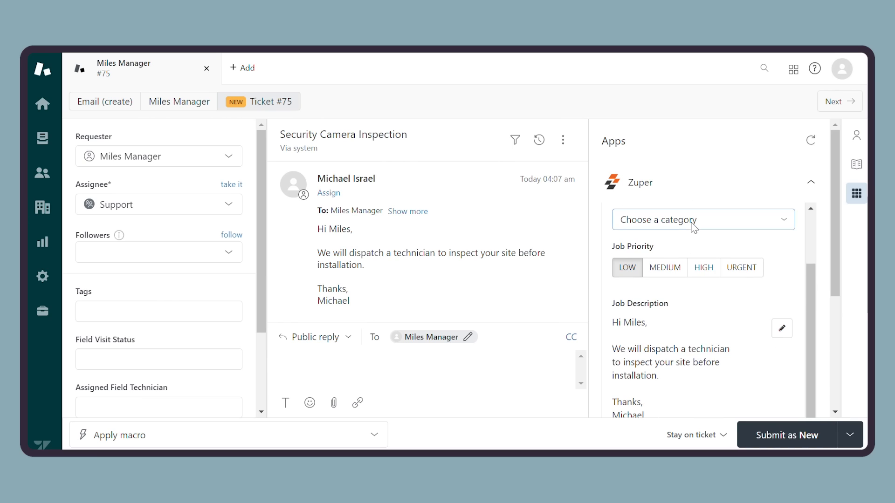
# Set the job category to Site Survey and scroll down to the assignees section.
pyautogui.click(703, 219)
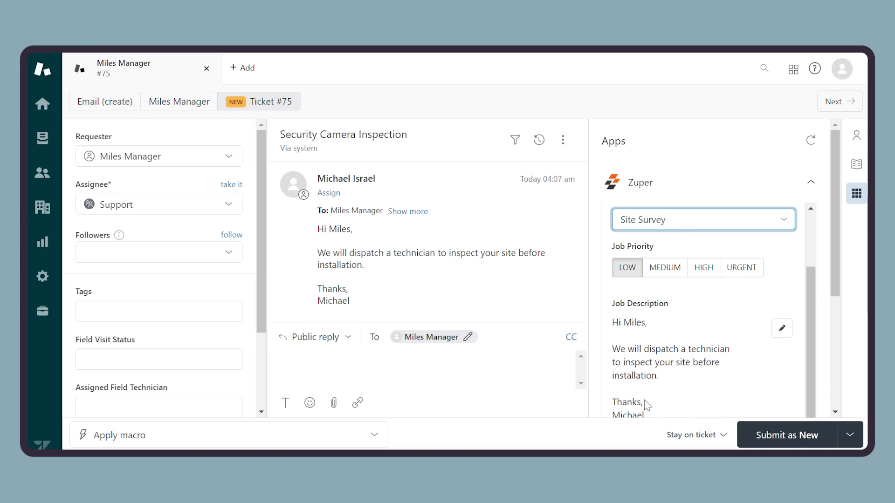
pyautogui.scroll(-3)
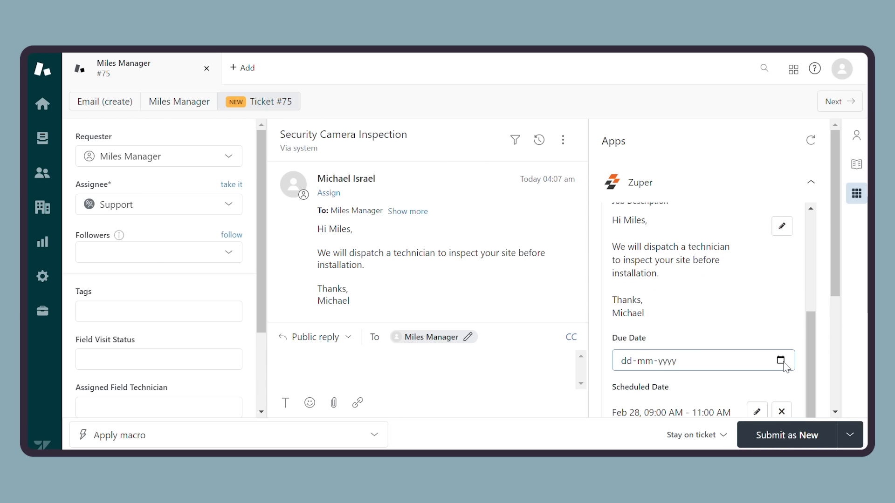
pyautogui.scroll(-3)
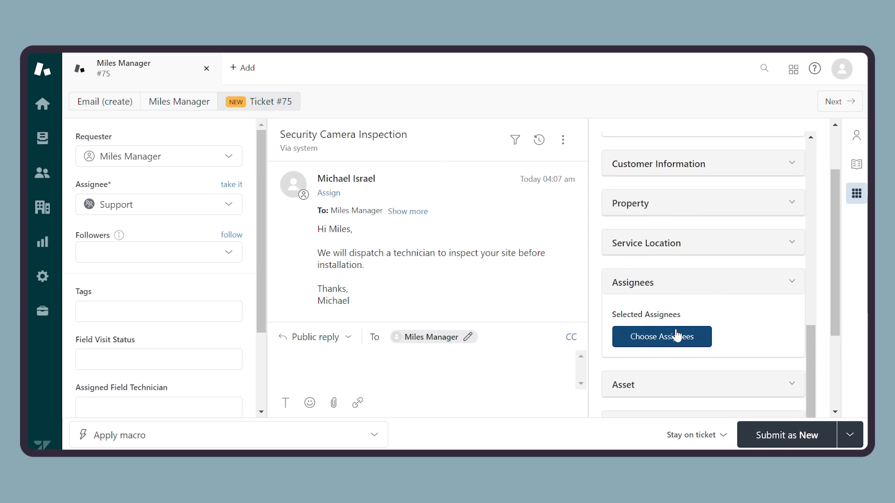
# Assign Las Vegas Branch technician Vinnie Vegas to the Zuper job and confirm.
pyautogui.click(660, 336)
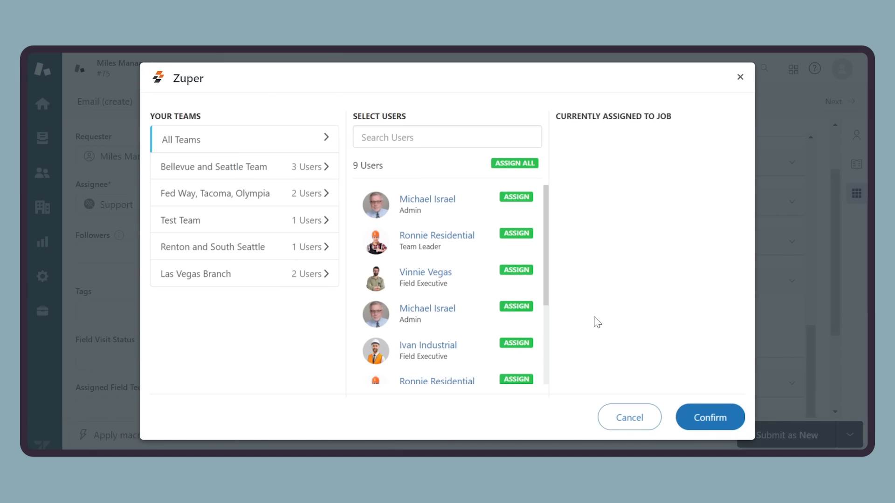
pyautogui.scroll(-3)
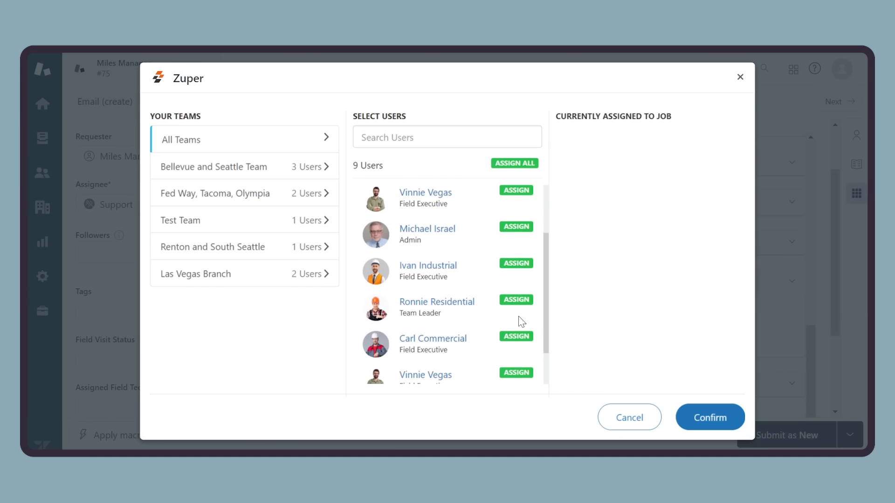
pyautogui.click(514, 190)
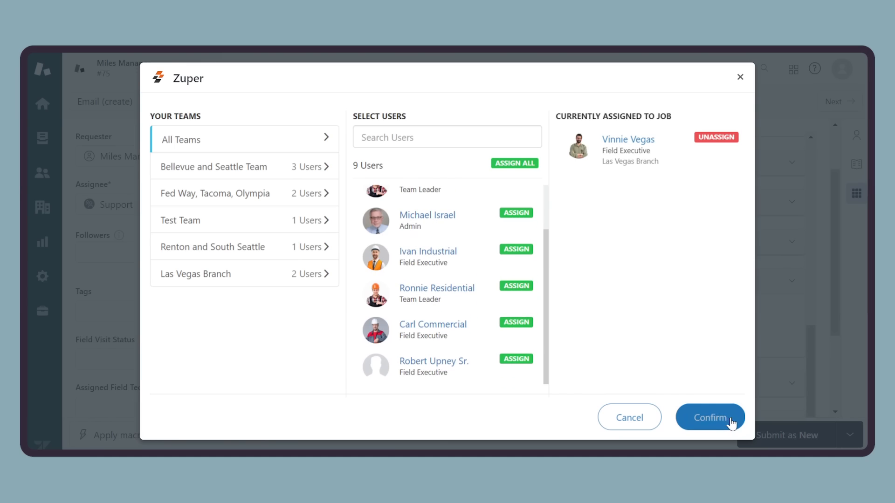
pyautogui.click(709, 417)
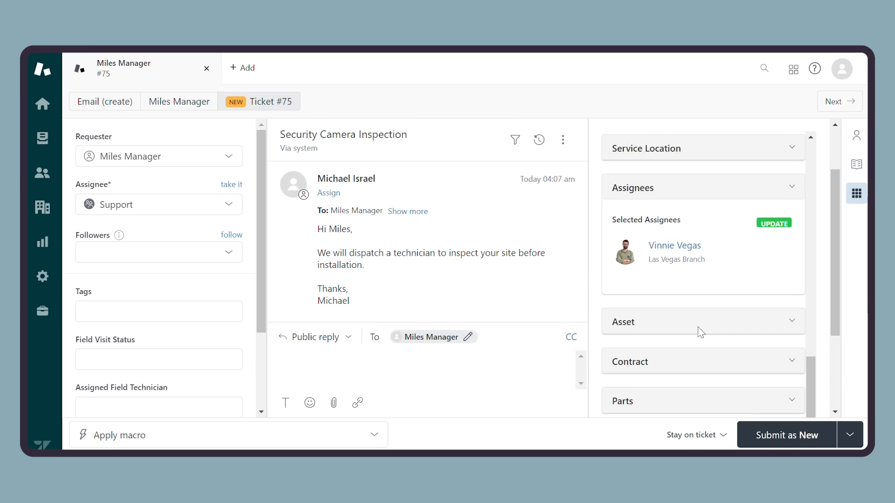
# Save the job, view job #190 in Zuper, and go to the Maps page.
pyautogui.scroll(-3)
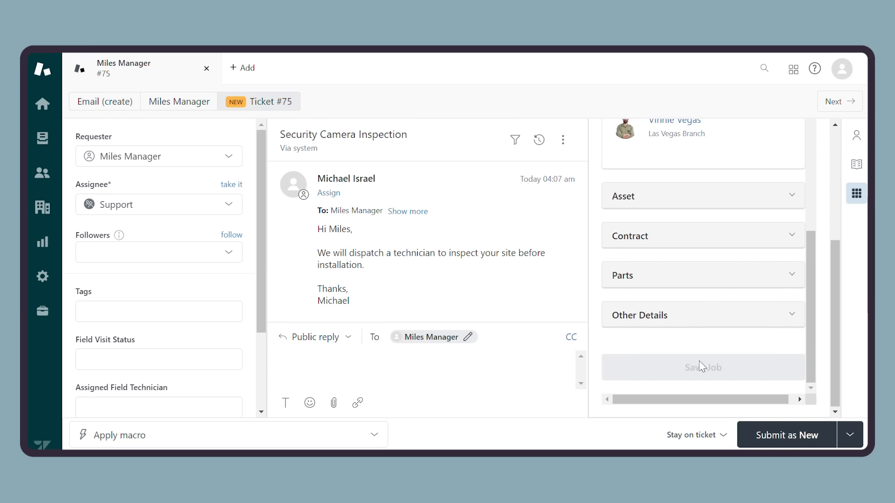
pyautogui.click(702, 366)
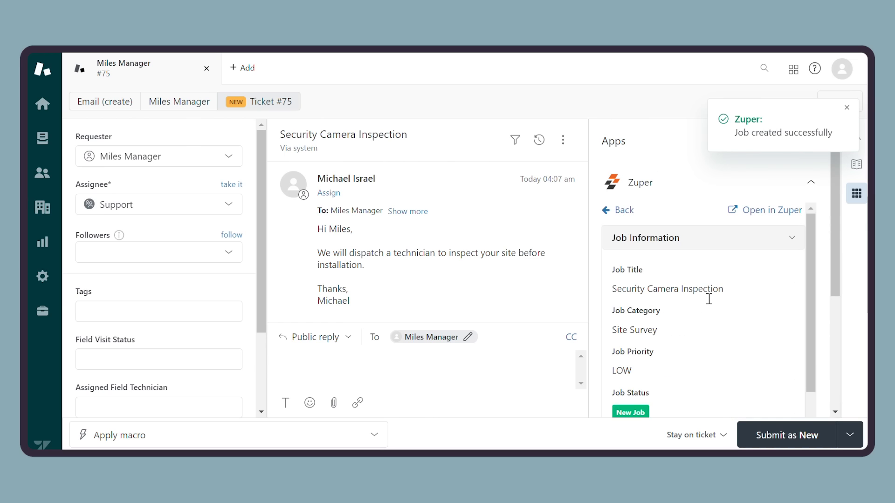
pyautogui.click(769, 209)
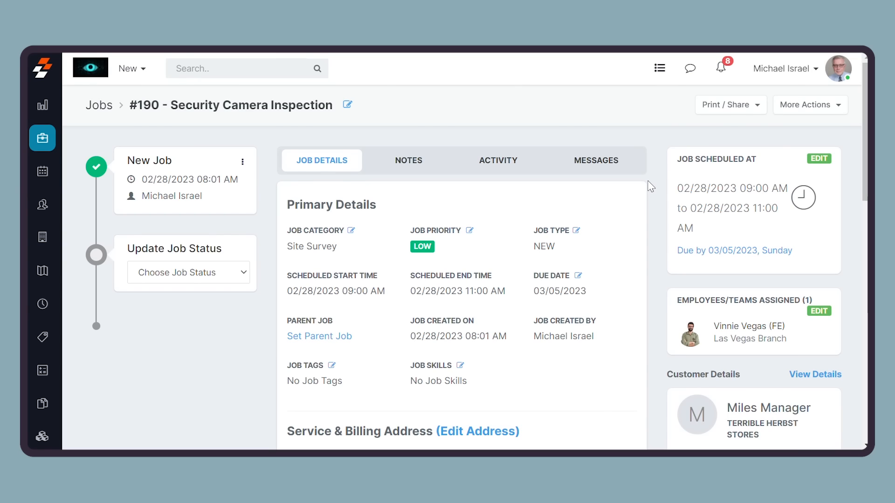
pyautogui.moveTo(63, 300)
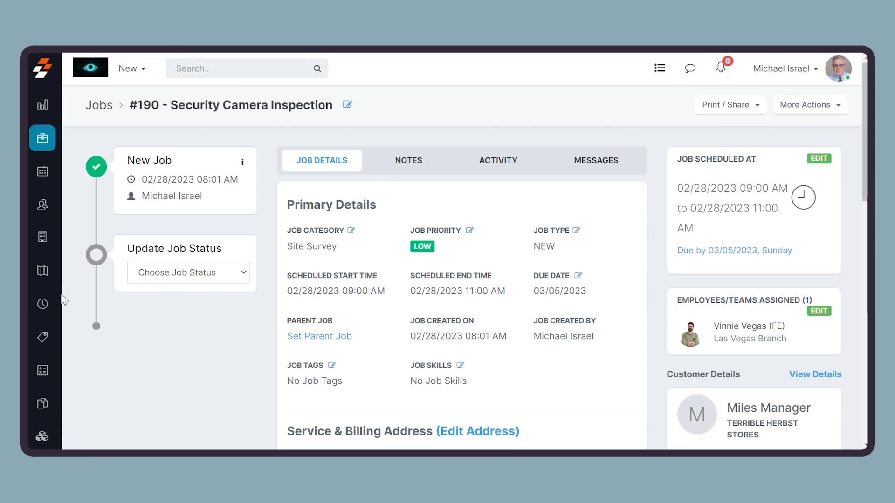
pyautogui.click(41, 271)
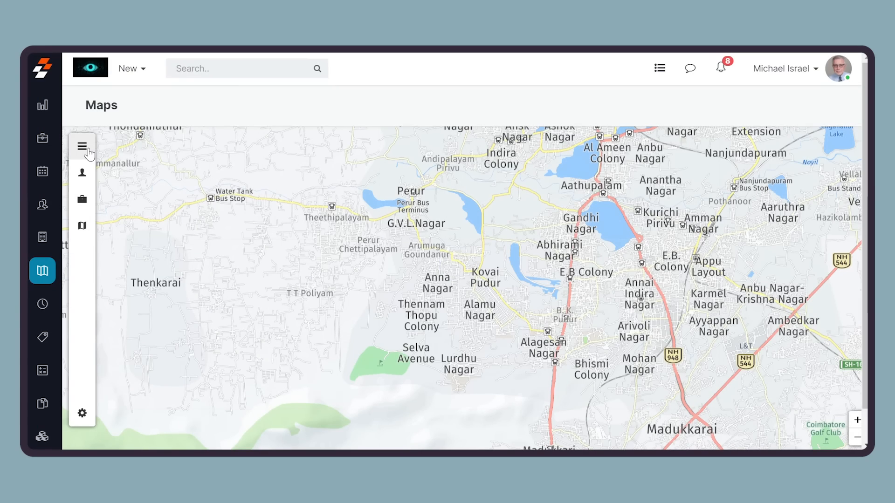
# Open the Maps Center panel and scroll through its welcome options.
pyautogui.click(82, 146)
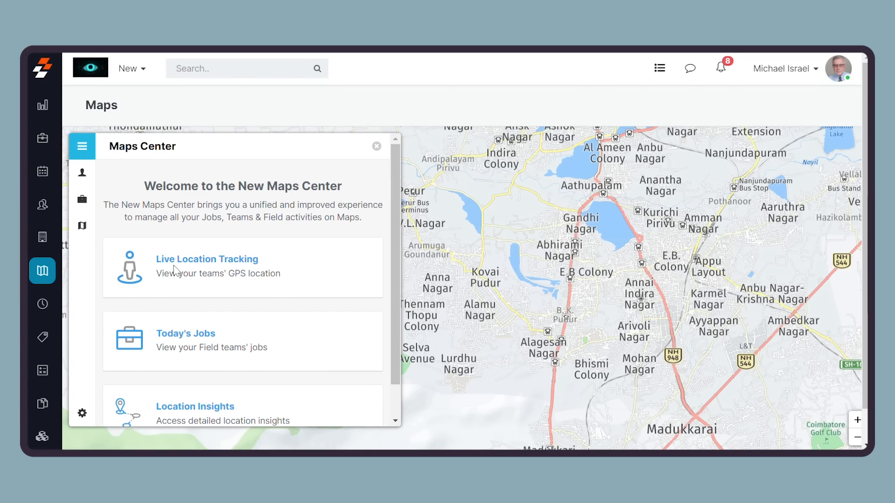
pyautogui.scroll(-3)
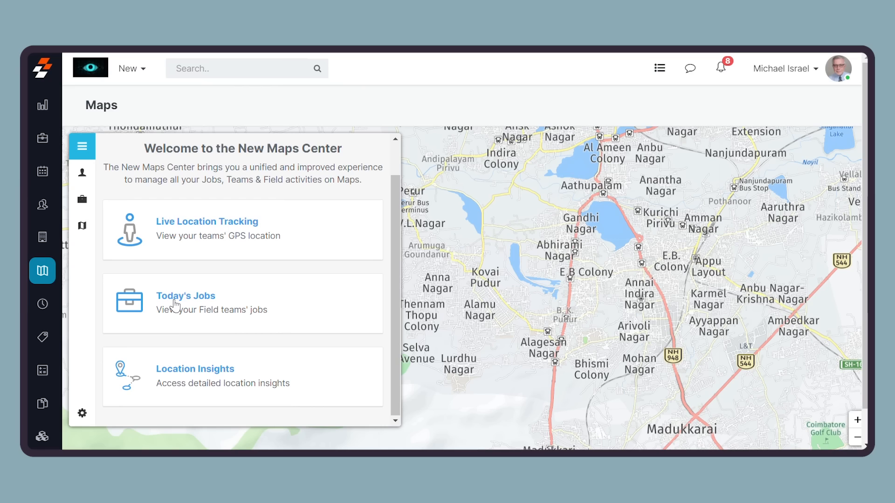
pyautogui.moveTo(189, 386)
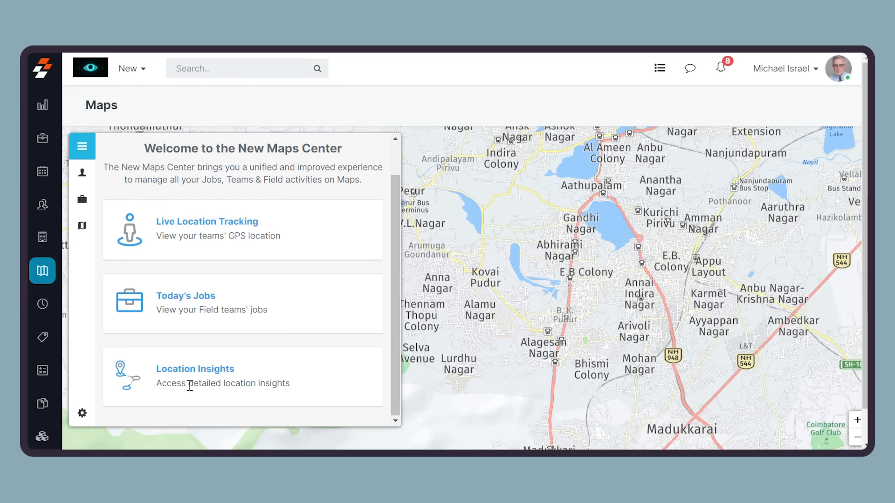
pyautogui.moveTo(135, 232)
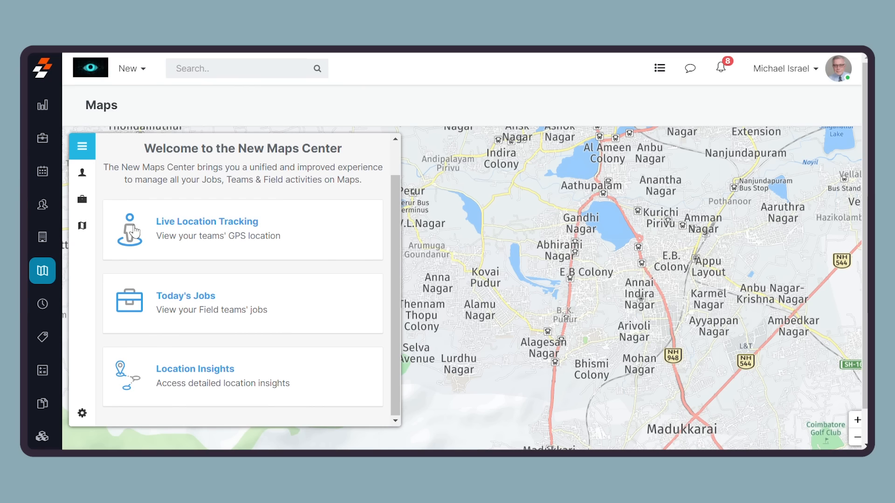
pyautogui.click(81, 173)
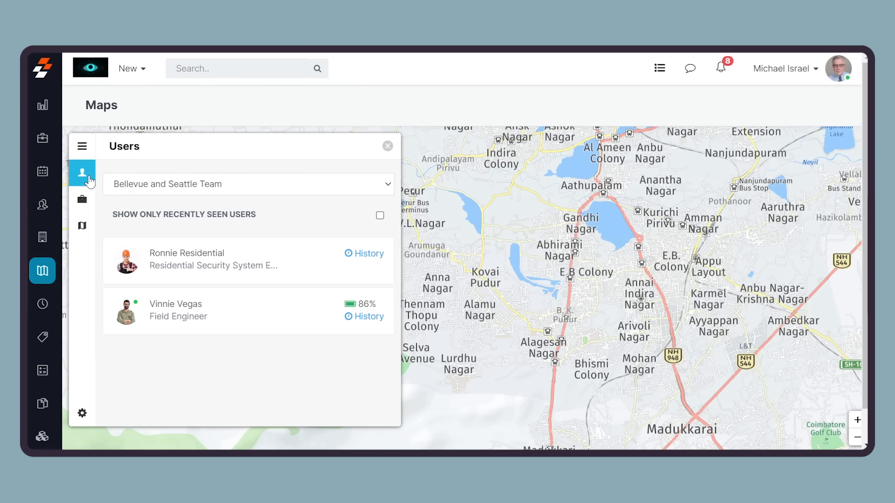
pyautogui.moveTo(193, 340)
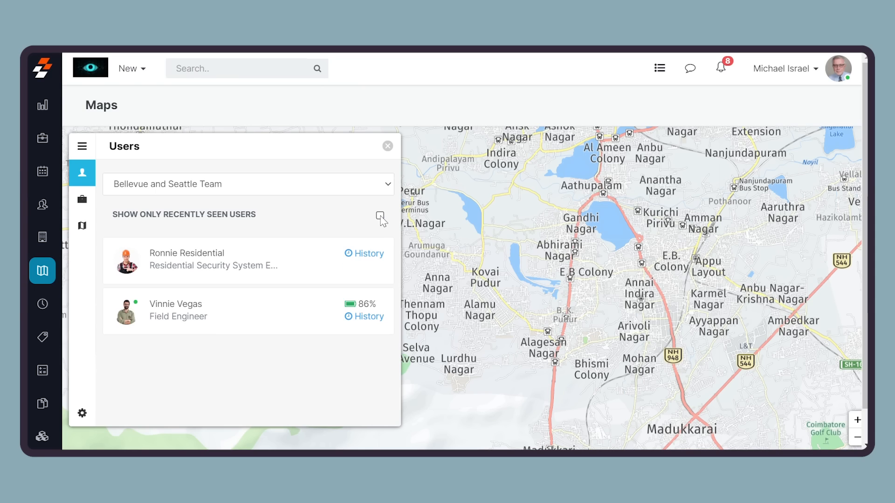
pyautogui.click(175, 310)
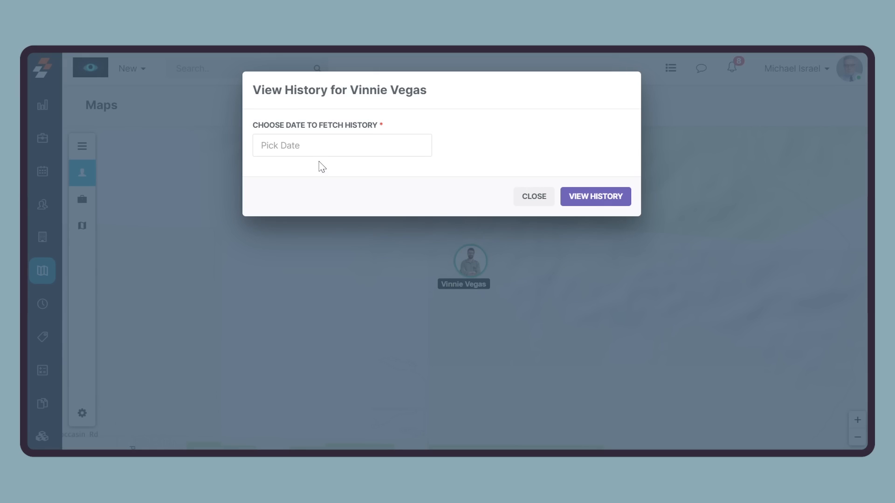
# Fetch Vinnie Vegas's location history for February 28, 2023.
pyautogui.click(342, 145)
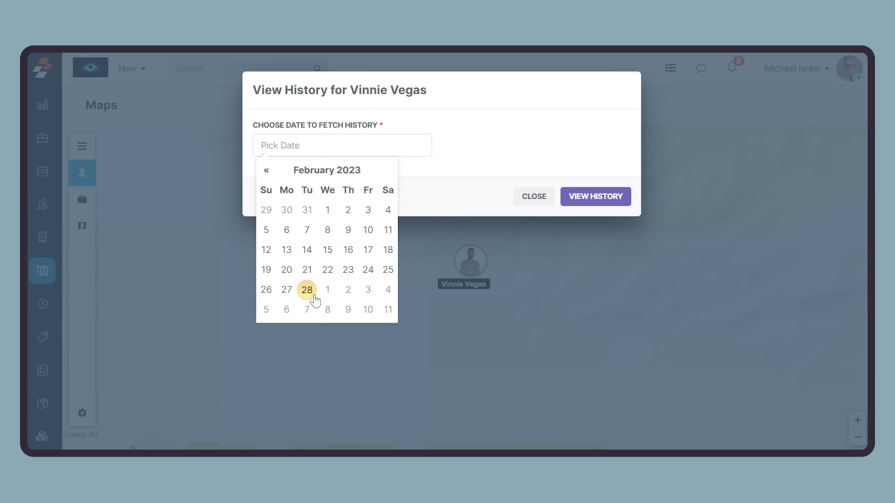
pyautogui.click(306, 290)
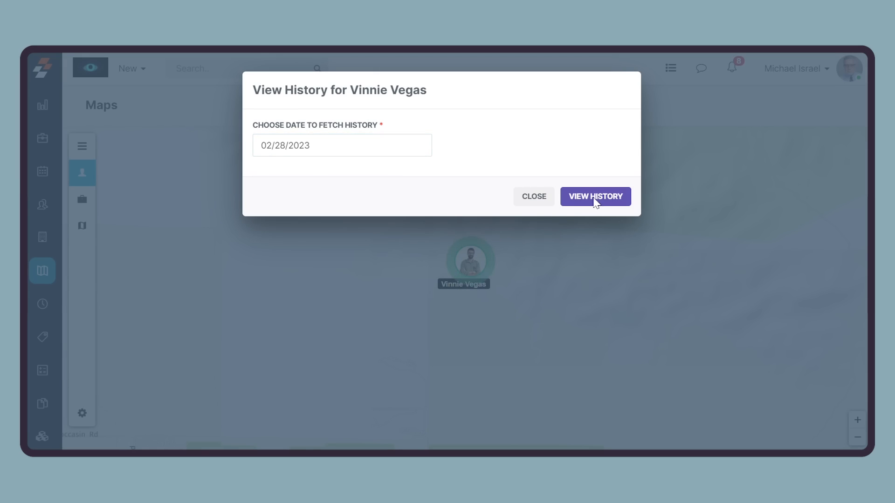
pyautogui.click(595, 197)
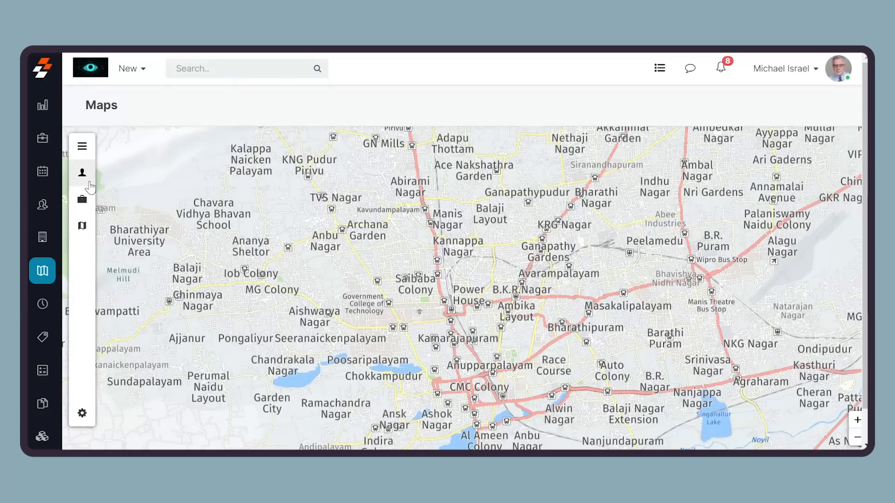
# List jobs for 02/28/2023 and locate inspection job #190 on the map.
pyautogui.click(82, 199)
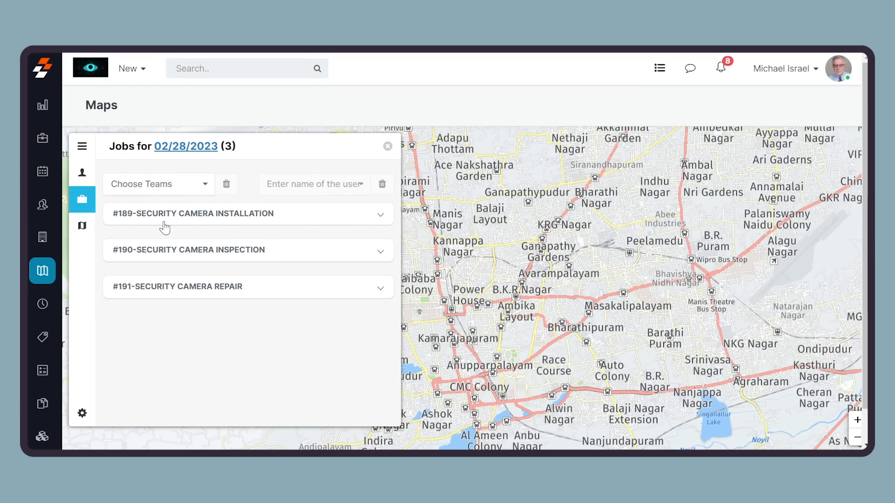
pyautogui.moveTo(194, 214)
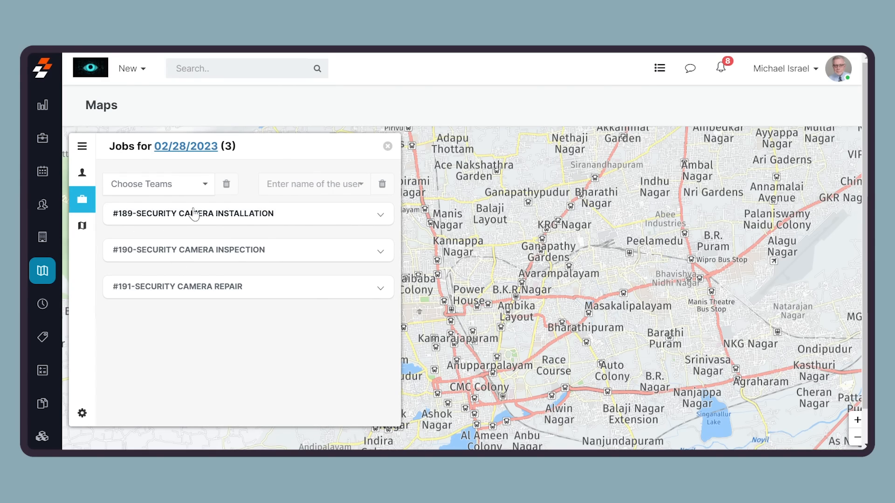
pyautogui.click(185, 146)
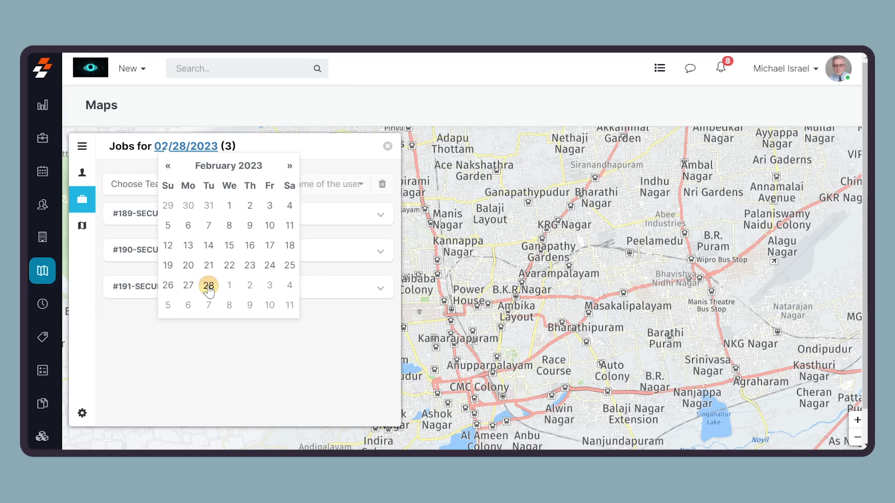
pyautogui.click(208, 285)
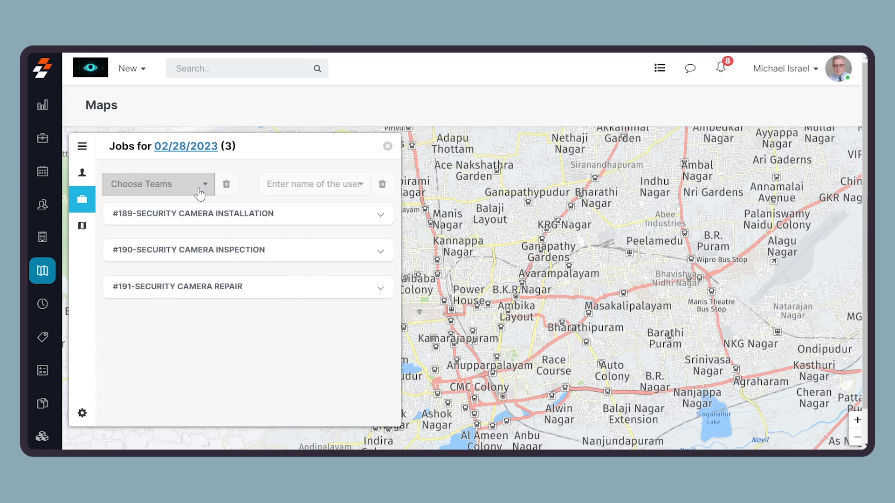
pyautogui.moveTo(318, 188)
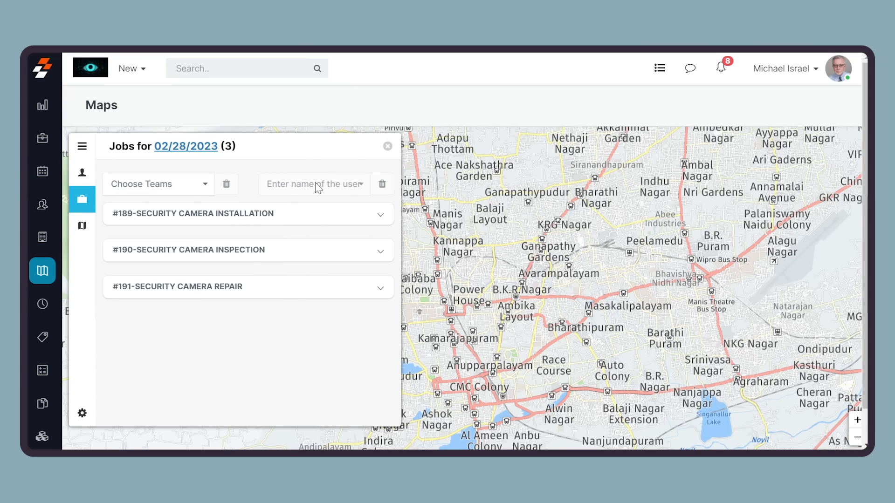
pyautogui.moveTo(326, 263)
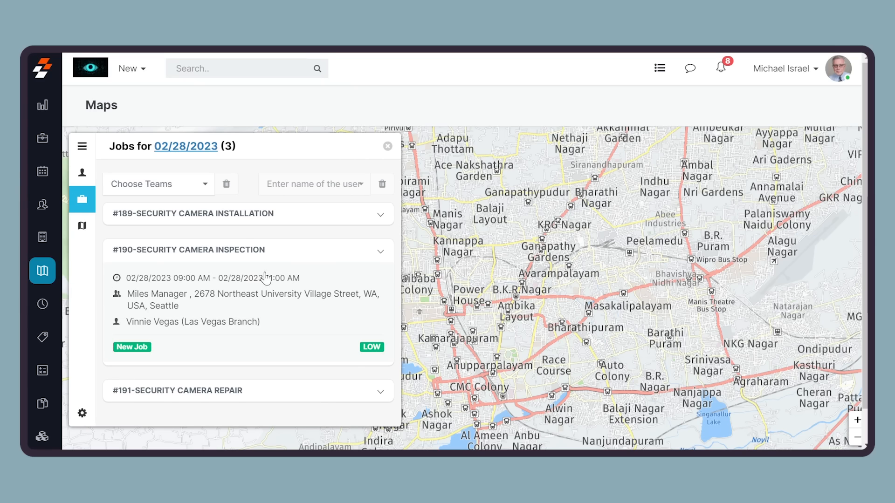
pyautogui.moveTo(209, 307)
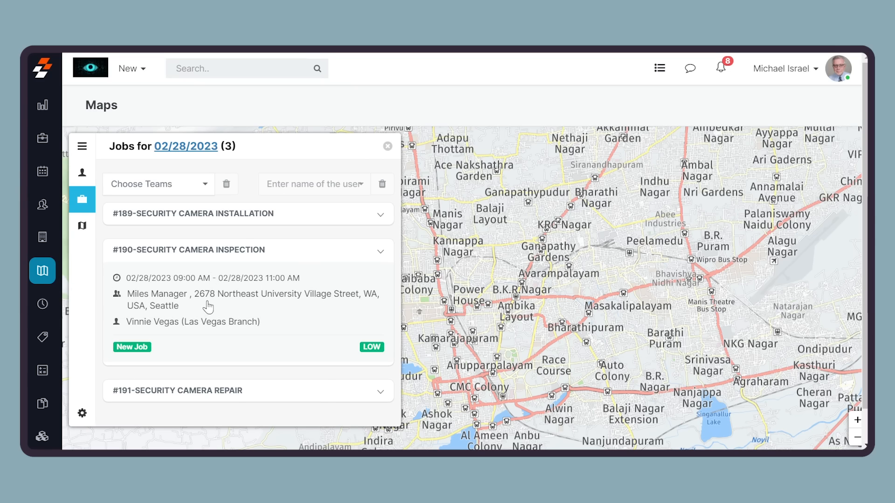
pyautogui.moveTo(158, 347)
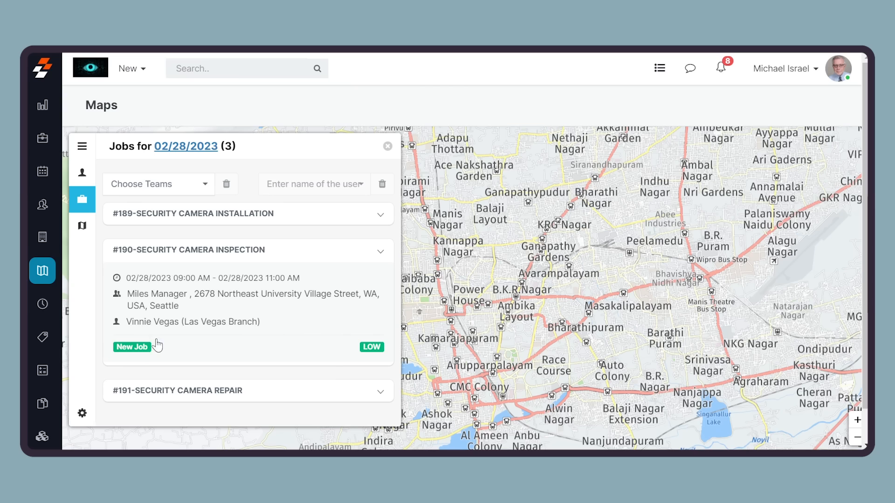
pyautogui.moveTo(295, 308)
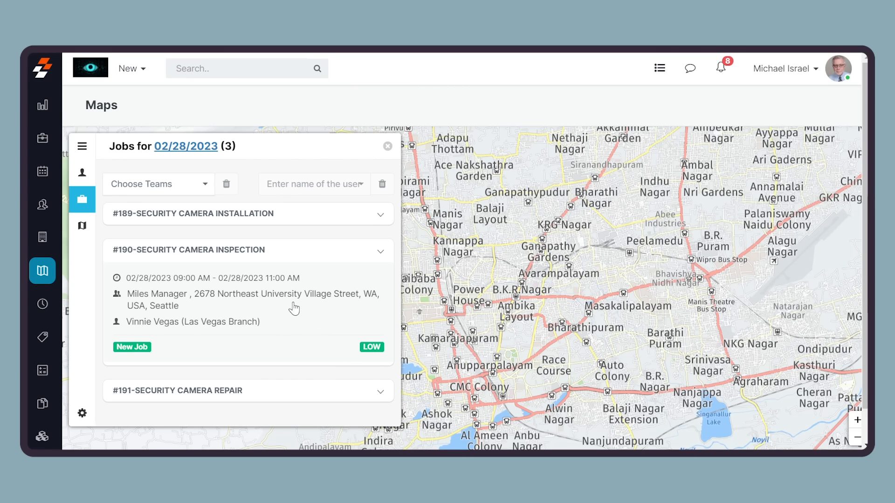
pyautogui.click(246, 300)
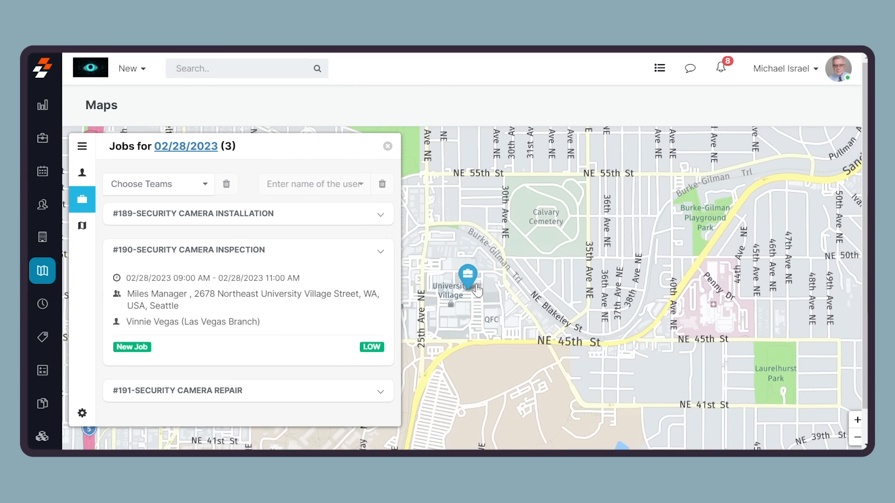
pyautogui.click(467, 274)
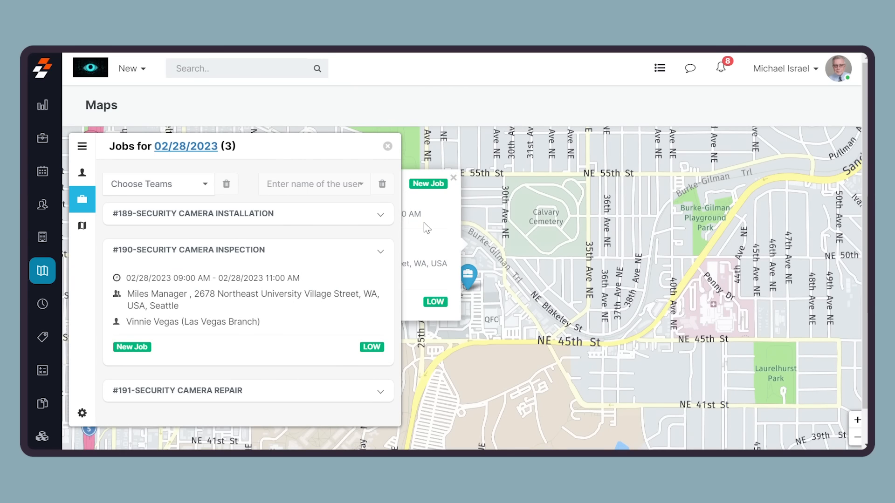
pyautogui.moveTo(440, 222)
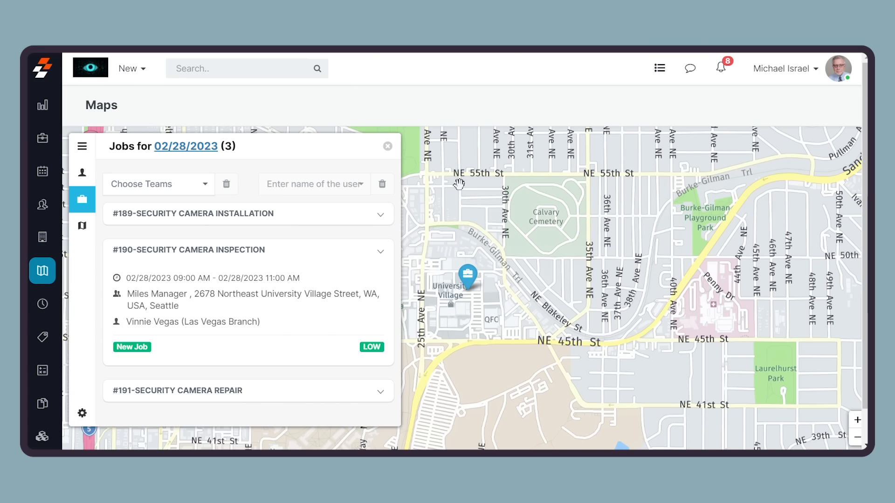
pyautogui.moveTo(99, 249)
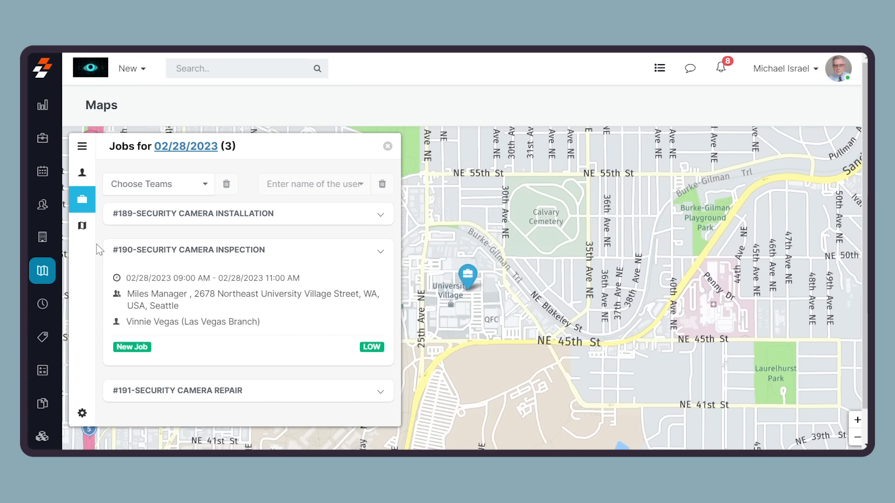
pyautogui.click(81, 226)
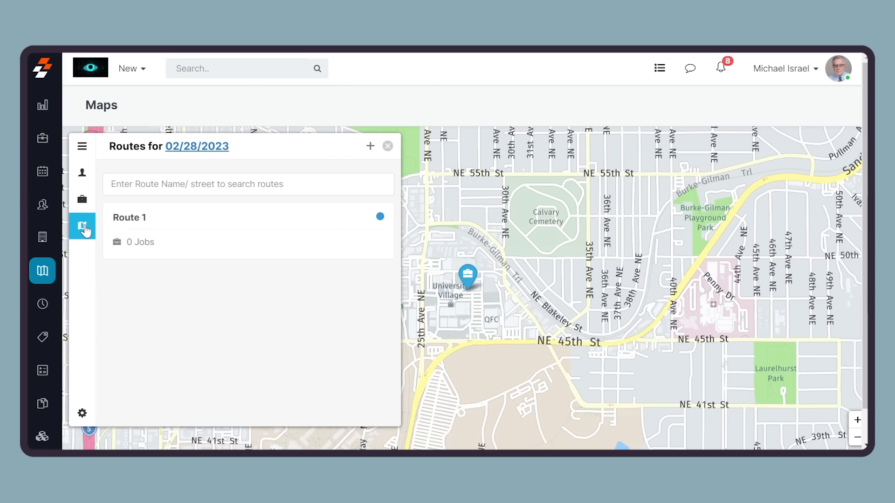
pyautogui.moveTo(174, 206)
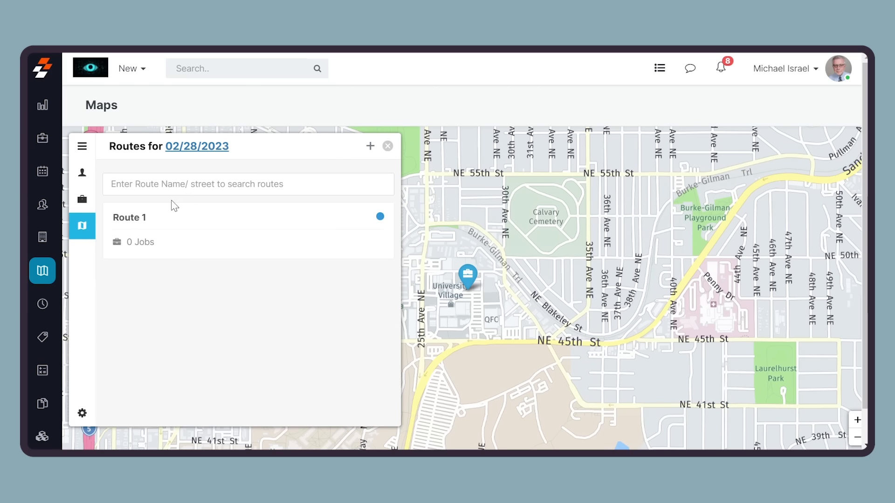
pyautogui.moveTo(193, 152)
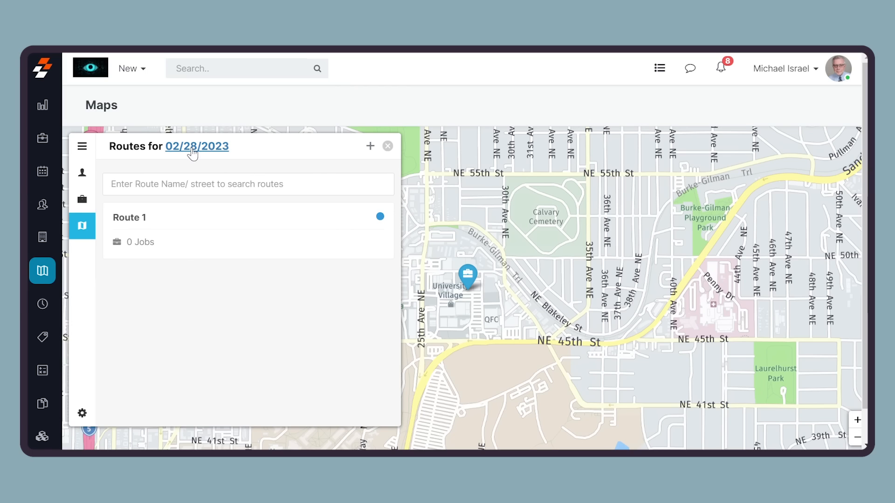
# Check the routes list for 02/28/2023, showing only an empty Route 1.
pyautogui.click(196, 146)
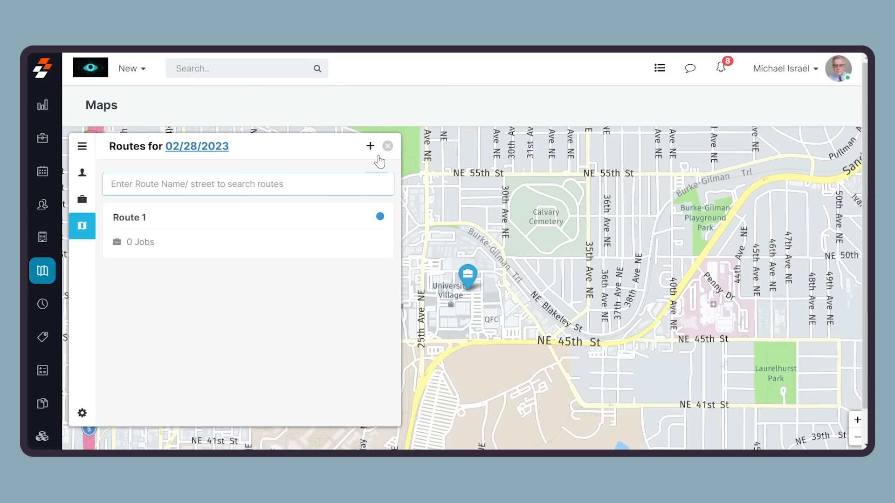
# Start a new route named 'Fall City to Maple Valley'.
pyautogui.click(370, 146)
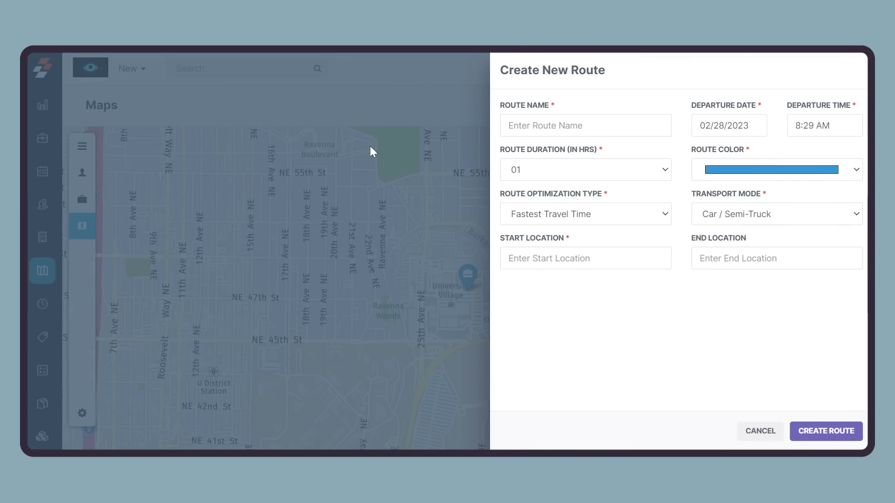
pyautogui.write('Fa')
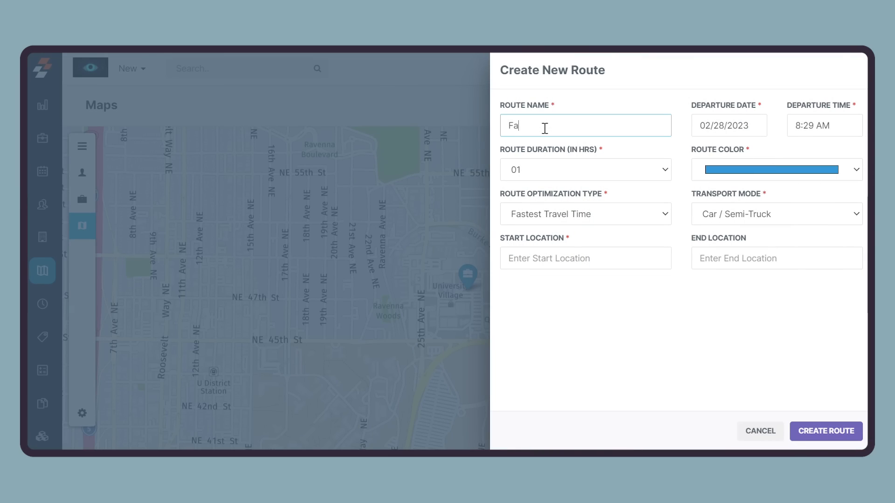
pyautogui.write('ll City')
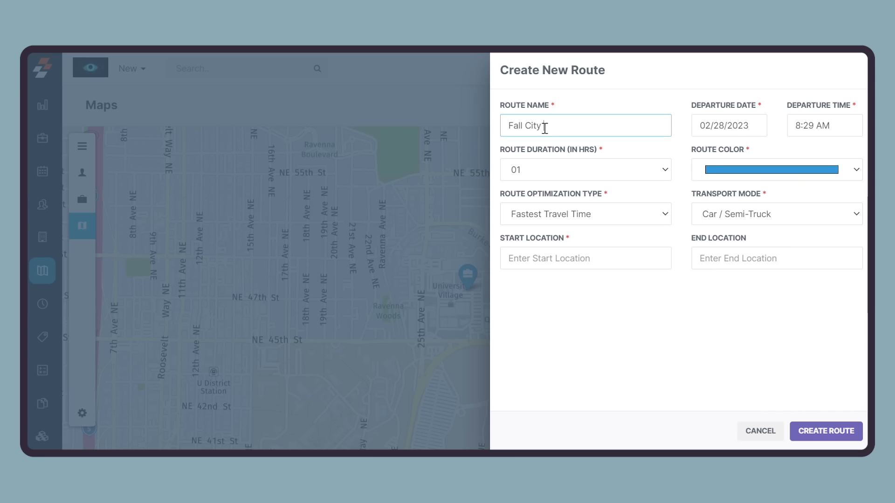
pyautogui.write('to Maple V')
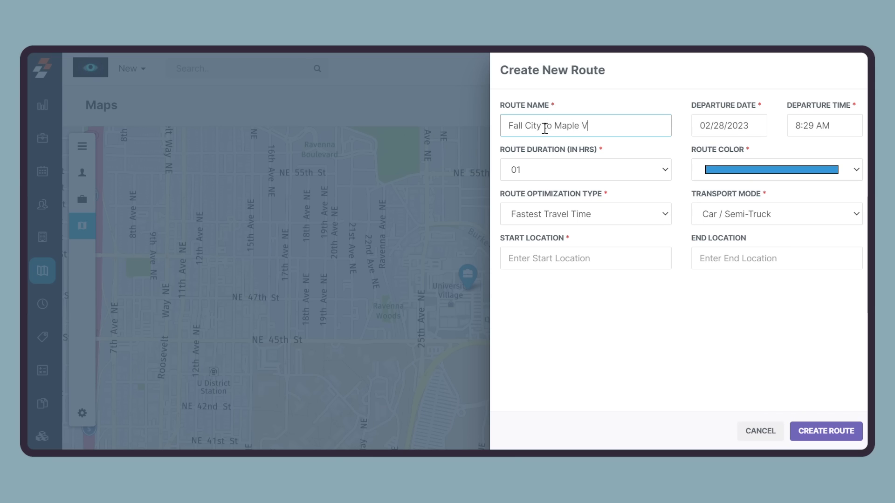
pyautogui.write('alley')
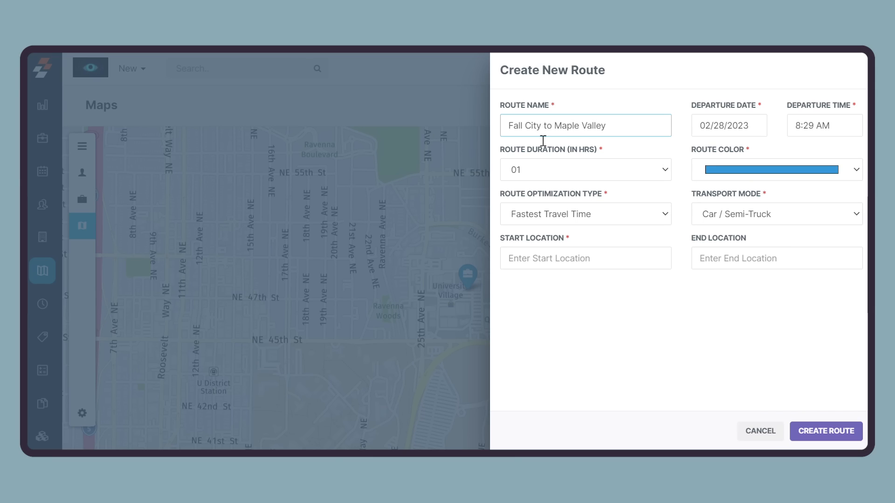
pyautogui.moveTo(628, 220)
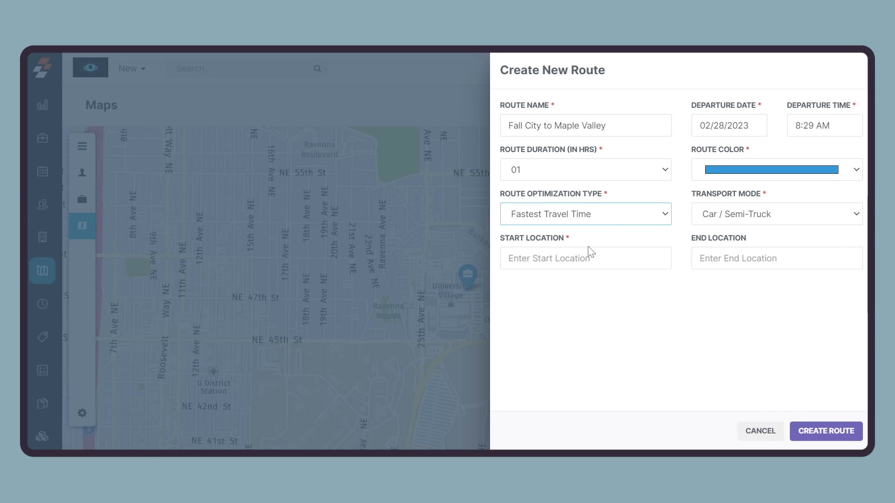
# Optimize for Shortest Distance, start at Fall City, end at Maple Valley, WA, and create the route.
pyautogui.click(584, 213)
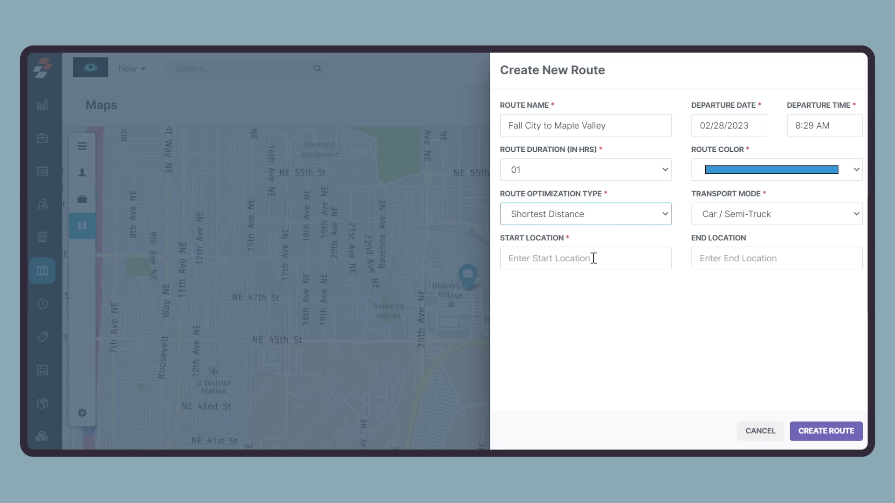
pyautogui.moveTo(580, 262)
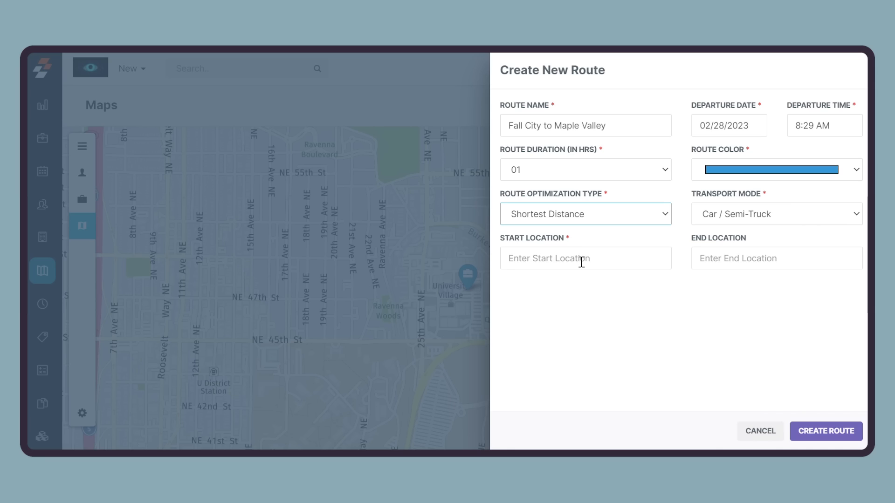
pyautogui.write('Fal')
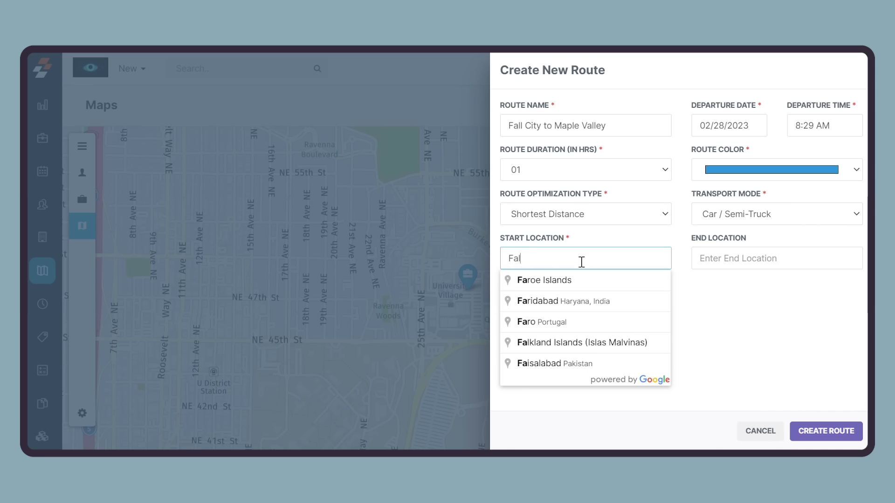
pyautogui.write('l city, WA, USA')
pyautogui.click(777, 259)
pyautogui.write('maple va')
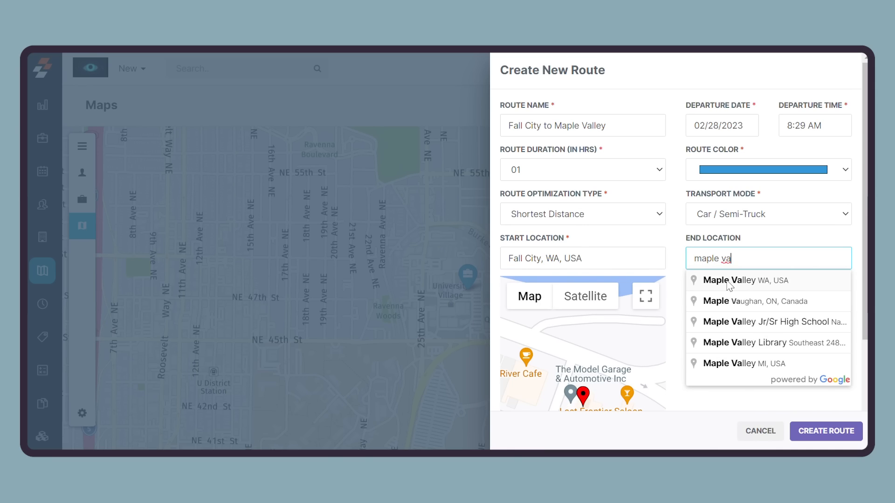
pyautogui.click(745, 280)
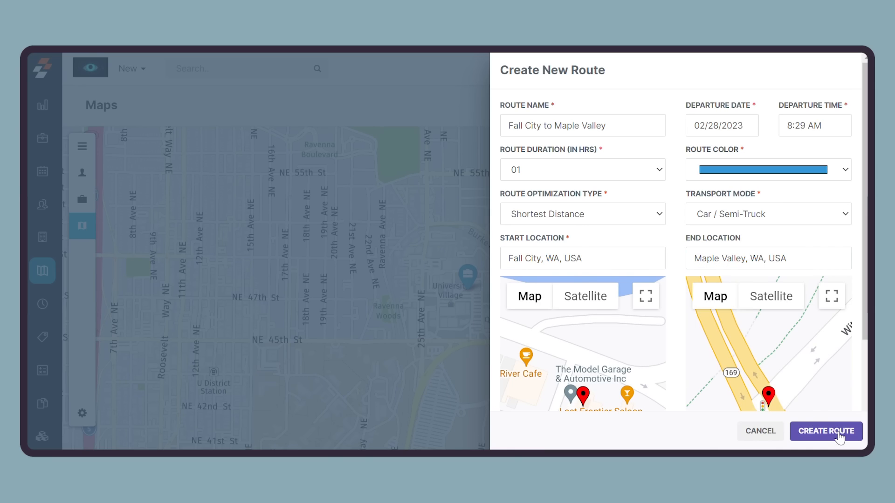
pyautogui.click(826, 430)
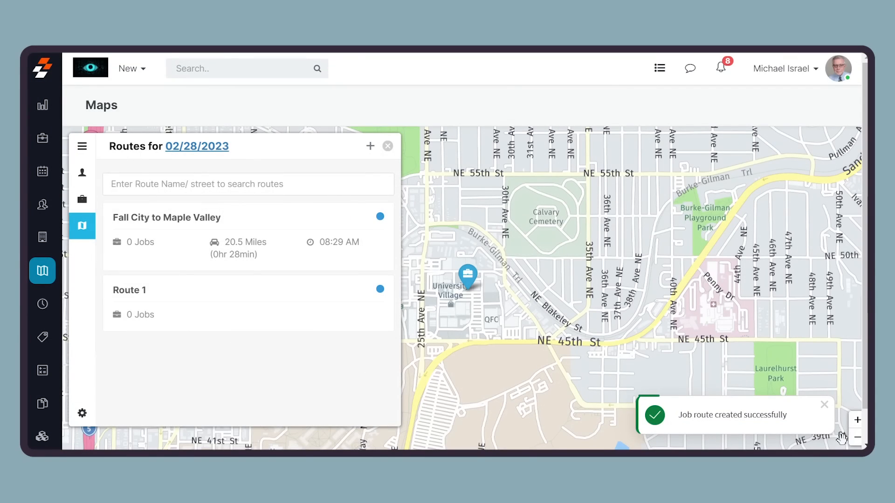
# Open the Fall City to Maple Valley route and start adding jobs to it.
pyautogui.click(166, 217)
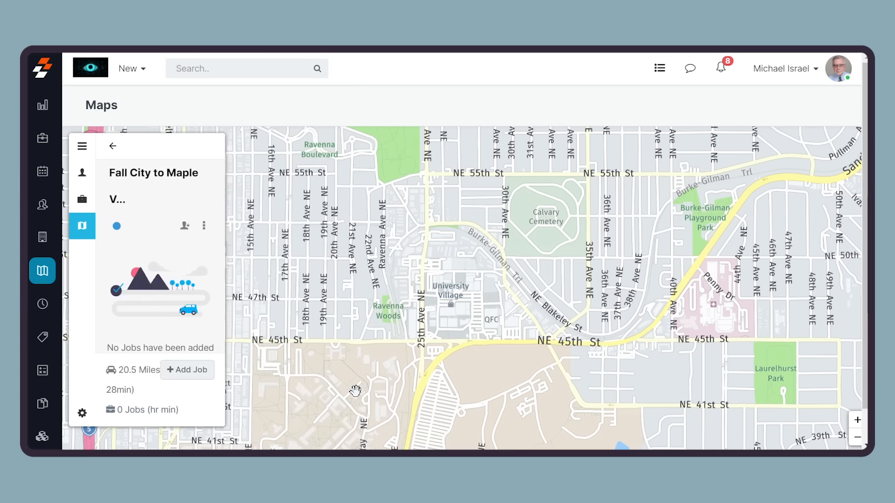
pyautogui.click(187, 369)
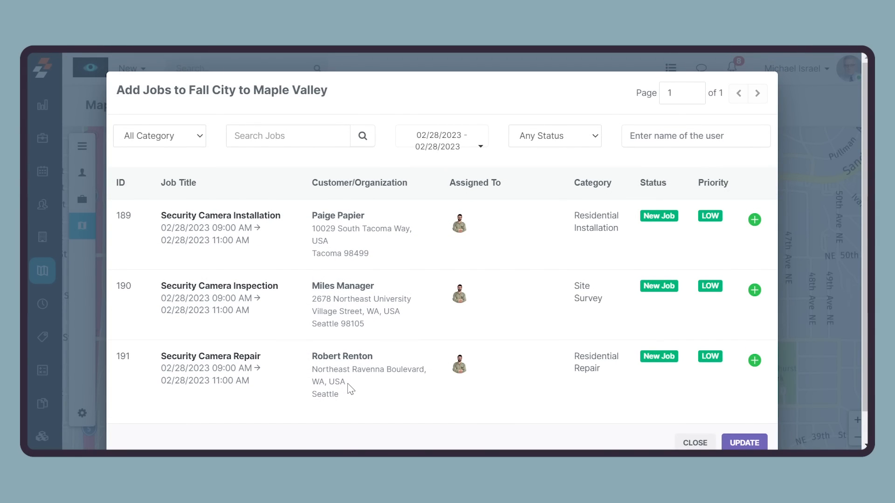
pyautogui.moveTo(185, 146)
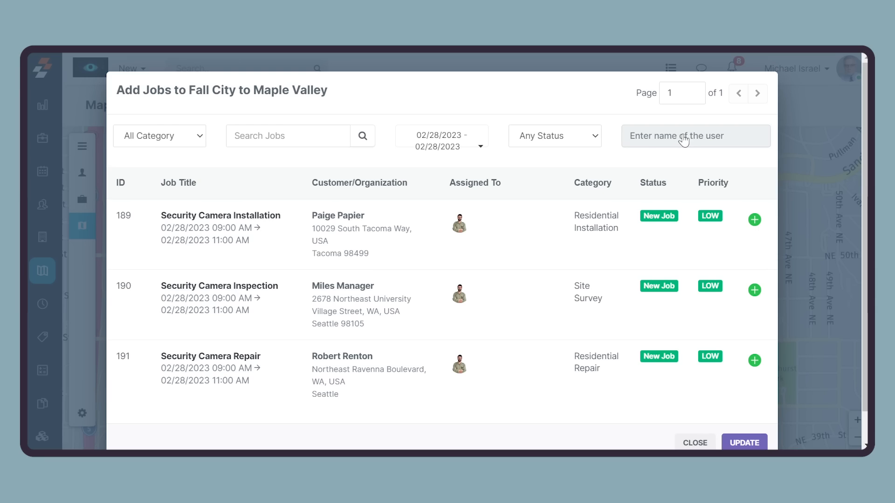
pyautogui.moveTo(478, 153)
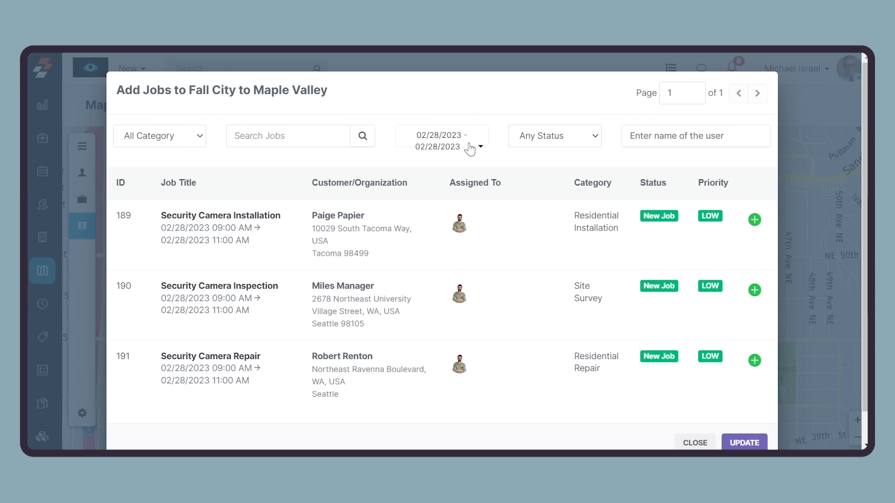
# Add Security Camera jobs #189, #190 and #191 to the route and save.
pyautogui.click(440, 135)
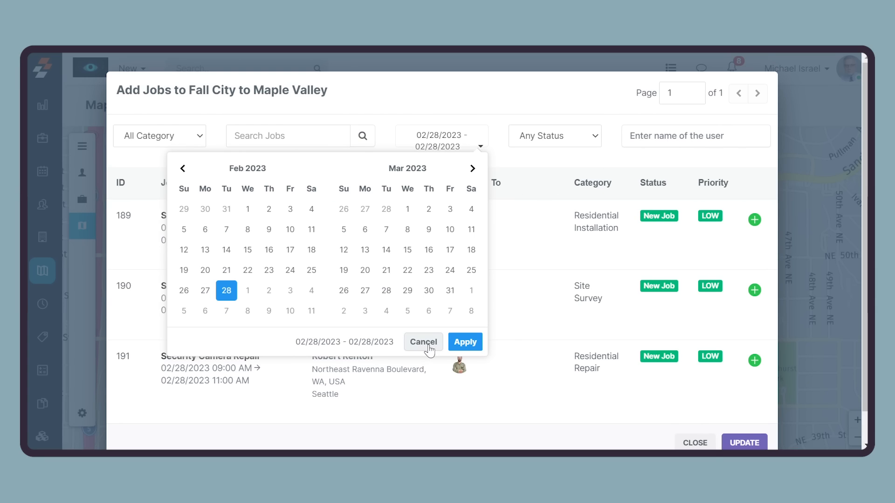
pyautogui.click(423, 341)
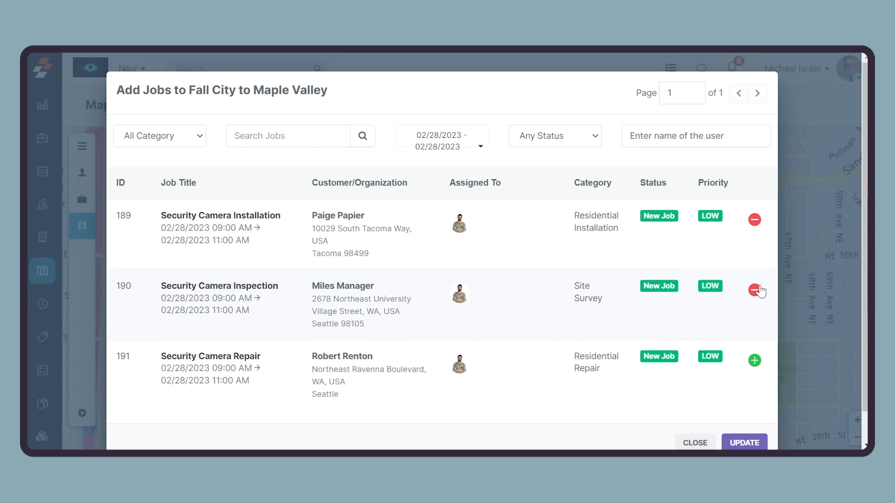
pyautogui.click(754, 360)
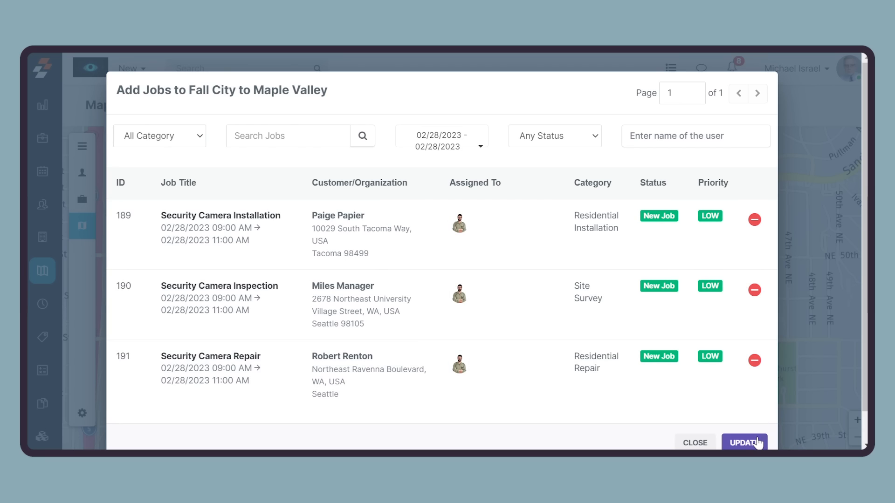
pyautogui.click(745, 443)
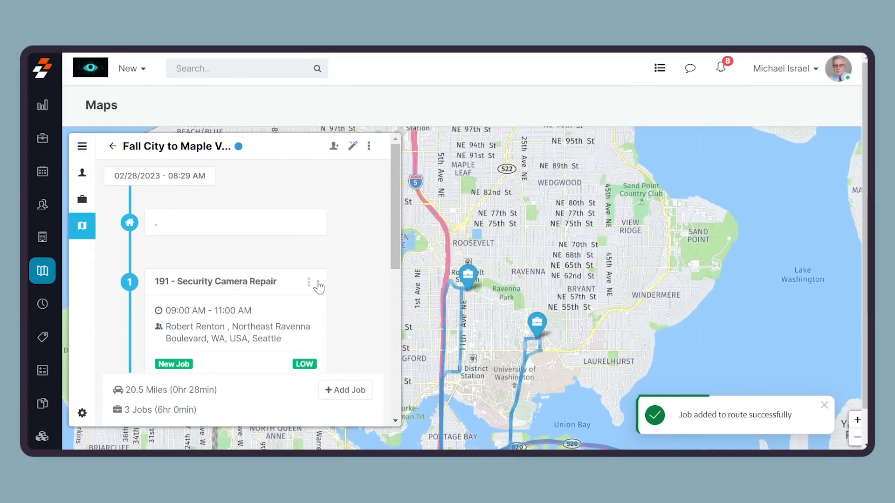
# Optimize the job order, giving 101.6 miles over 2hr 35min with #191 first.
pyautogui.click(309, 282)
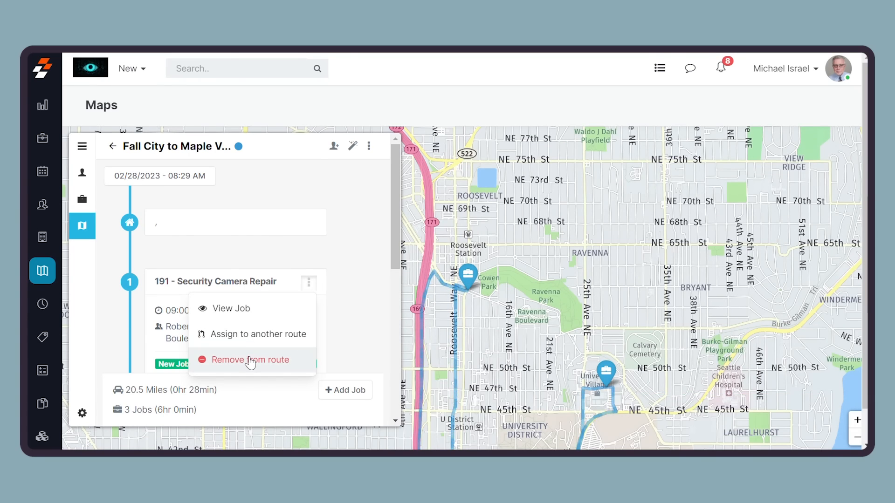
pyautogui.moveTo(291, 251)
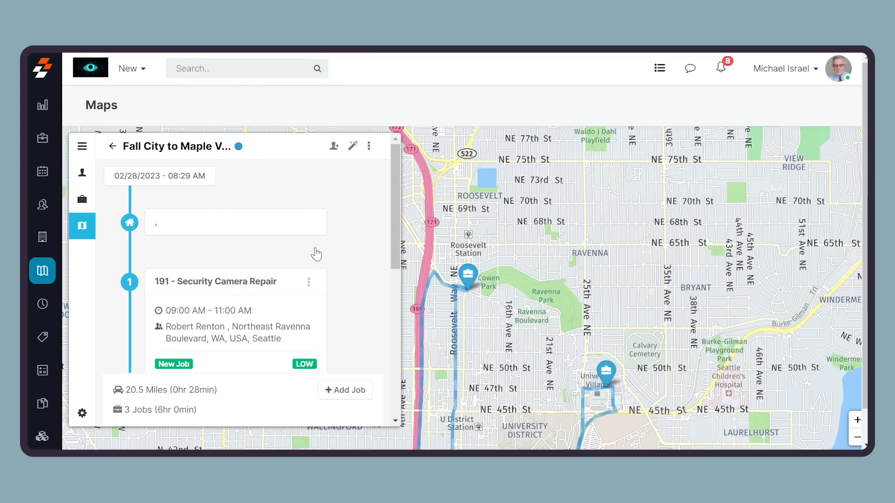
pyautogui.moveTo(370, 257)
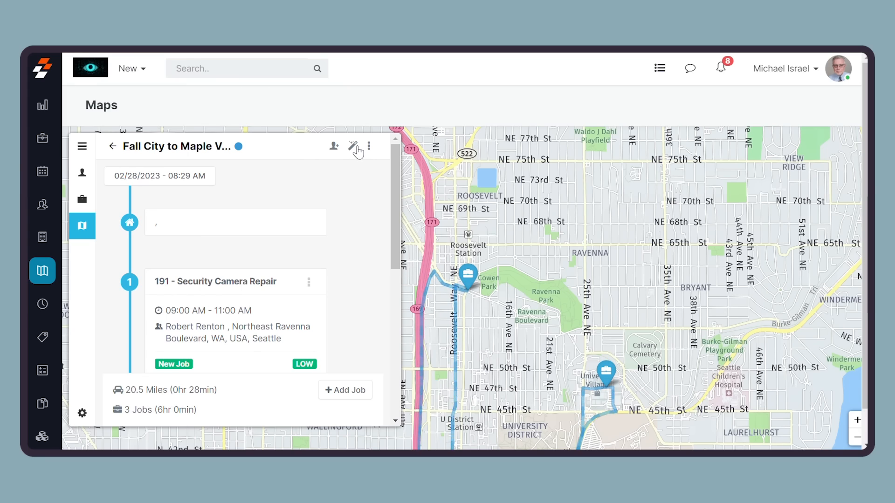
pyautogui.click(352, 146)
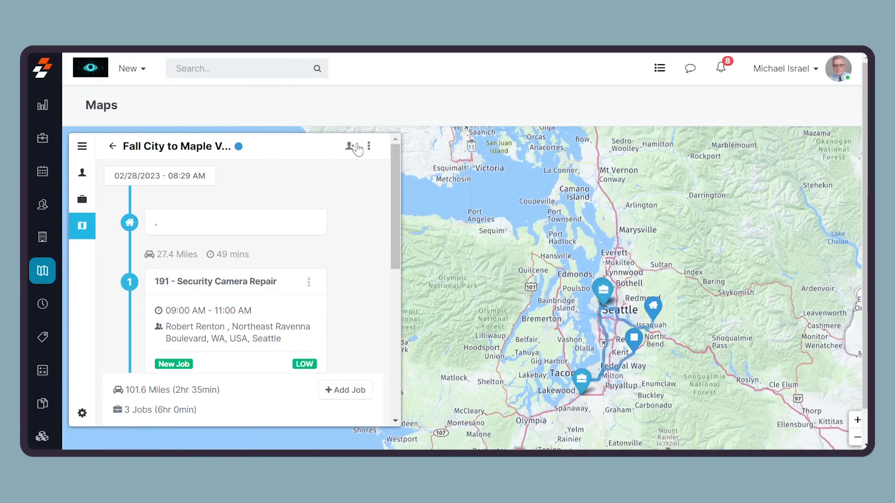
# Assign field executive Vinnie Vegas to the route.
pyautogui.click(352, 146)
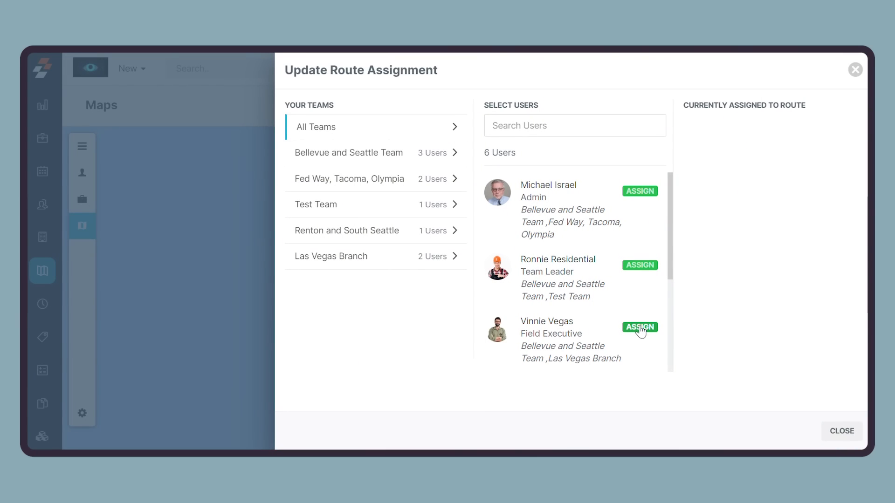
pyautogui.click(639, 327)
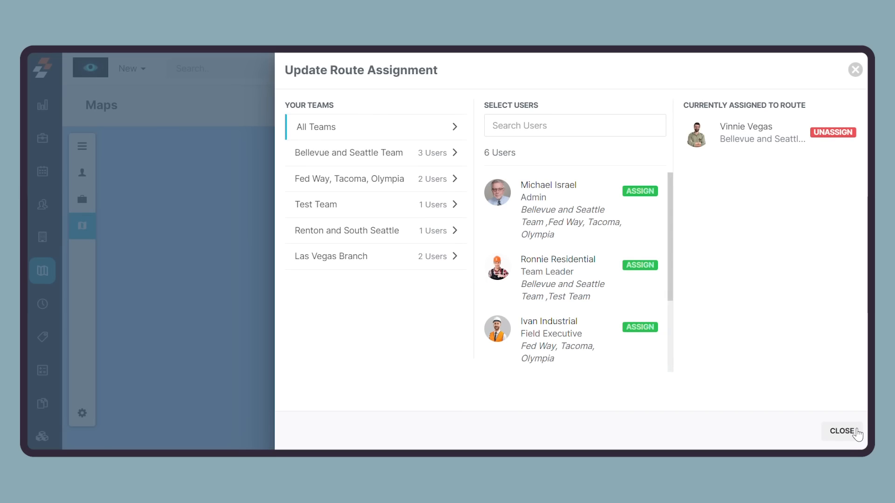
pyautogui.click(842, 431)
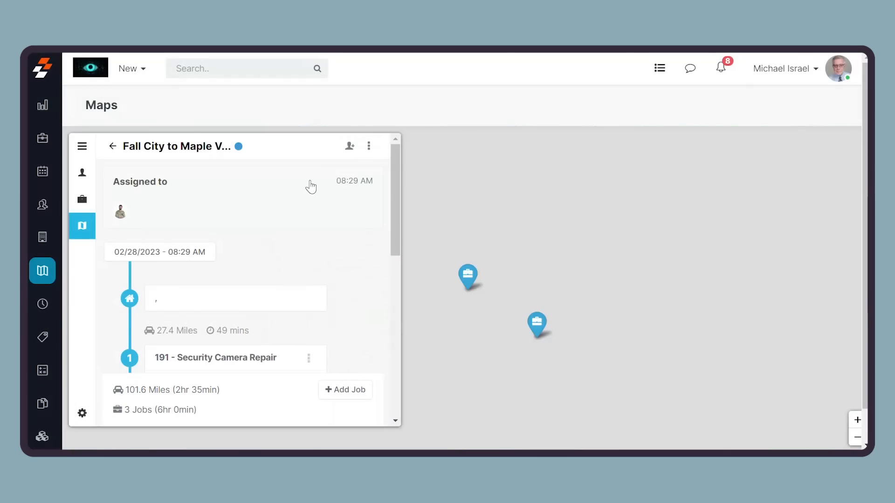
# Show the route's Edit, Reorder Jobs, Clone and Delete Route actions.
pyautogui.click(369, 146)
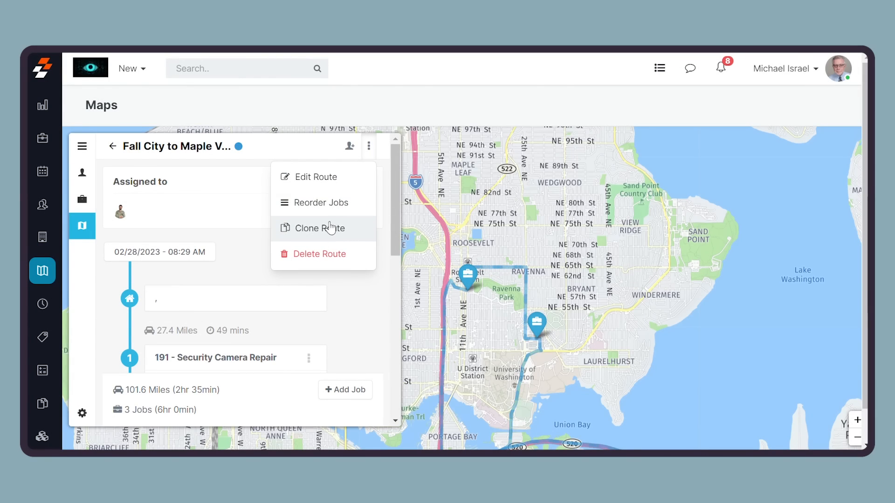
pyautogui.moveTo(325, 254)
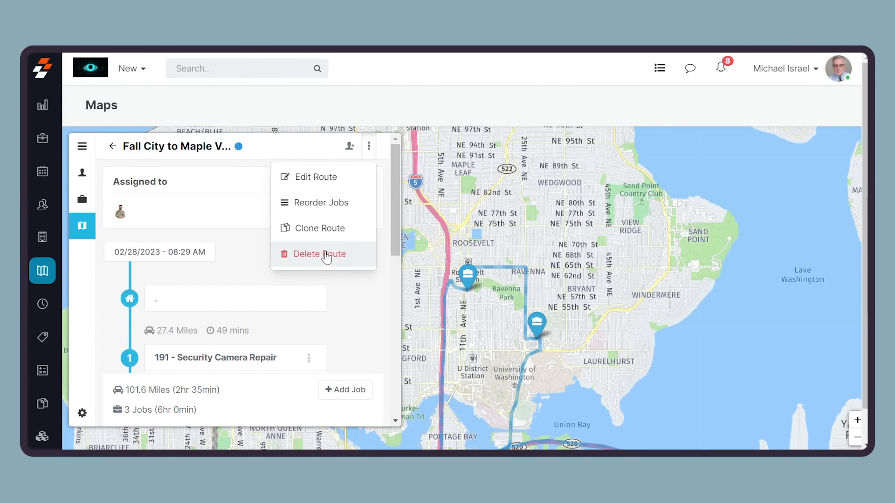